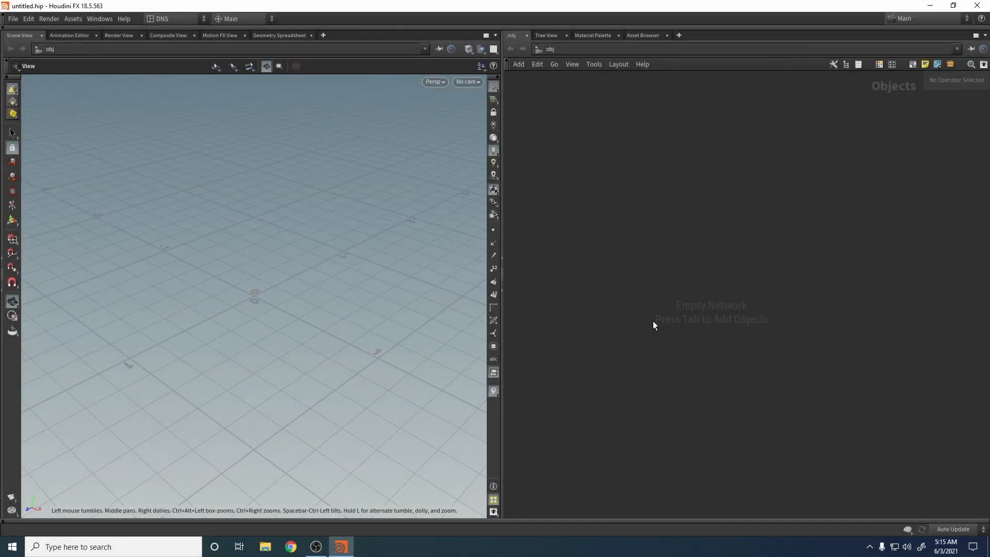
{"action": "mouse_move", "coordinate": [629, 281]}
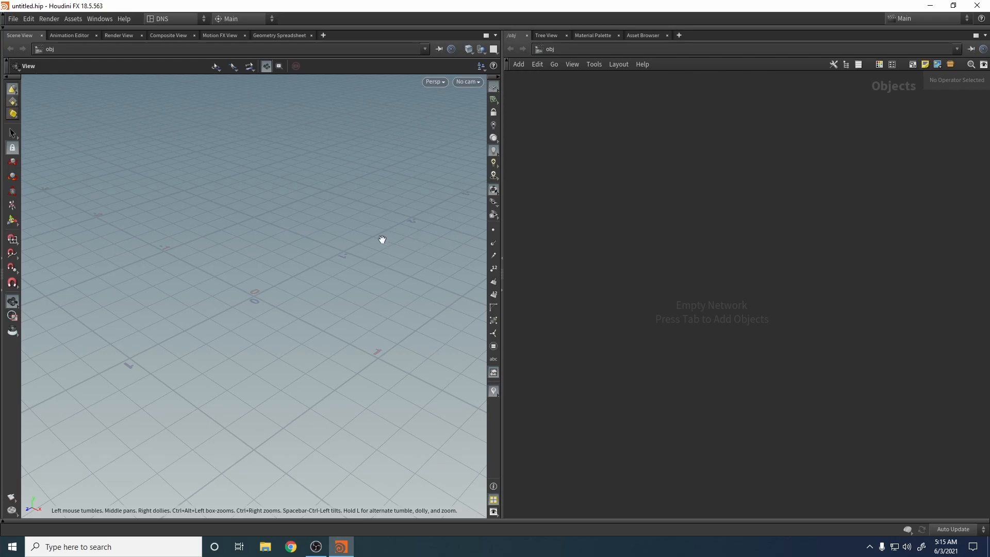
{"action": "mouse_move", "coordinate": [271, 244]}
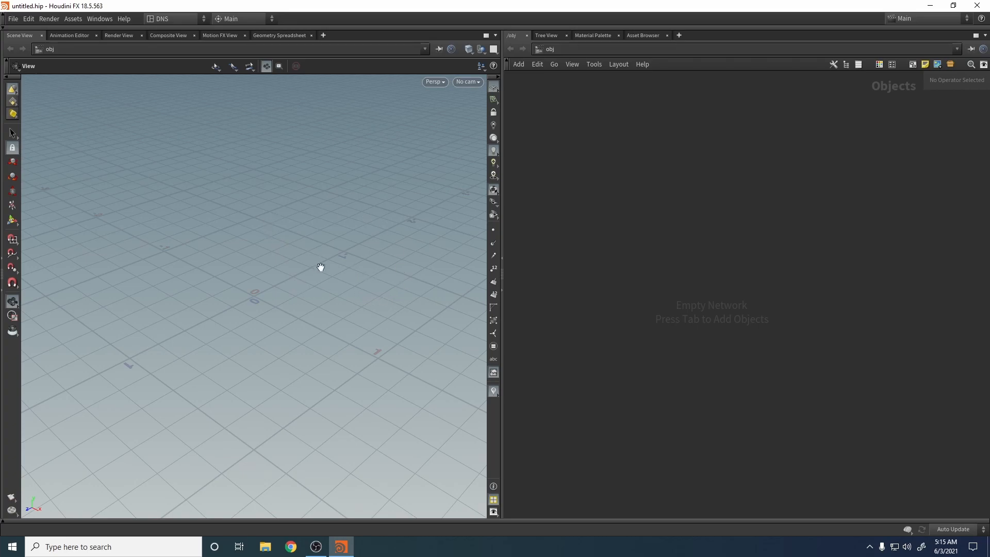
Step: Create a Geometry object with a drawn curve, resampled as subdivision curves, feeding a new Attribute Wrangle
{"action": "key", "text": "tab"}
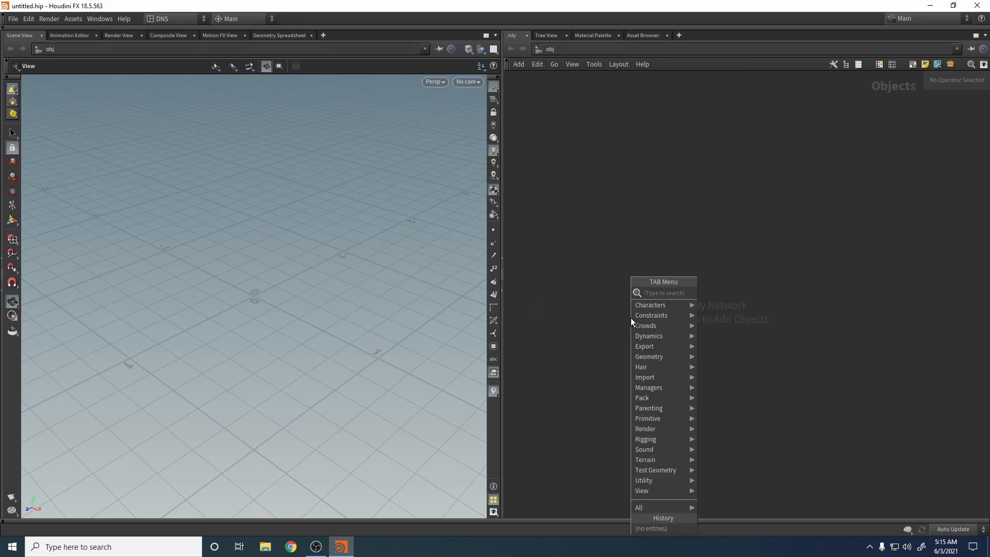
{"action": "left_click", "coordinate": [648, 356]}
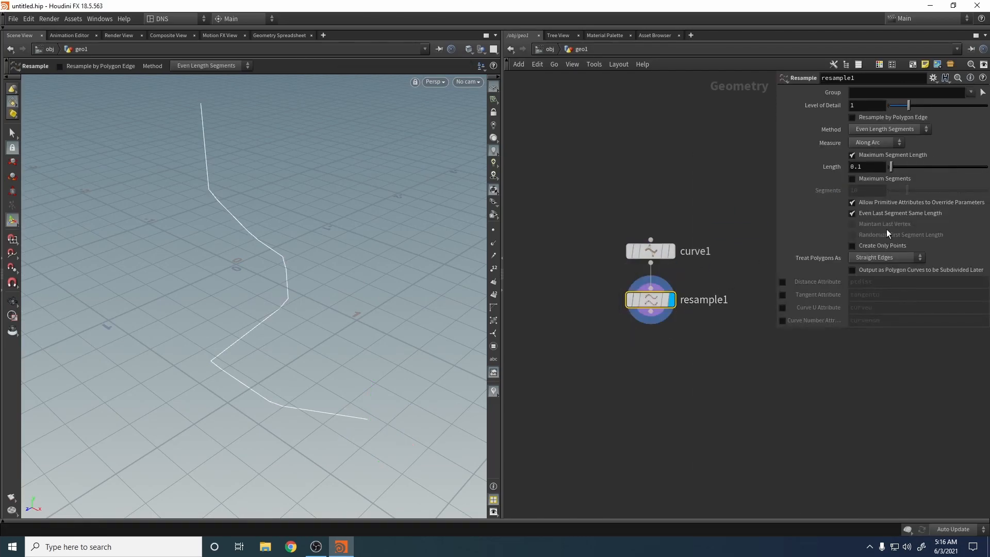
{"action": "left_click", "coordinate": [887, 257]}
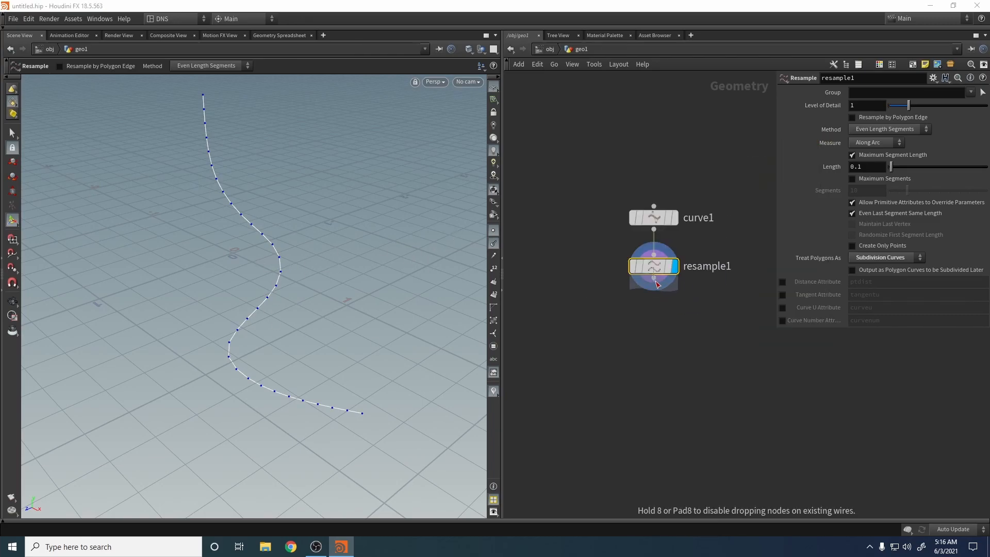
{"action": "left_click", "coordinate": [656, 325]}
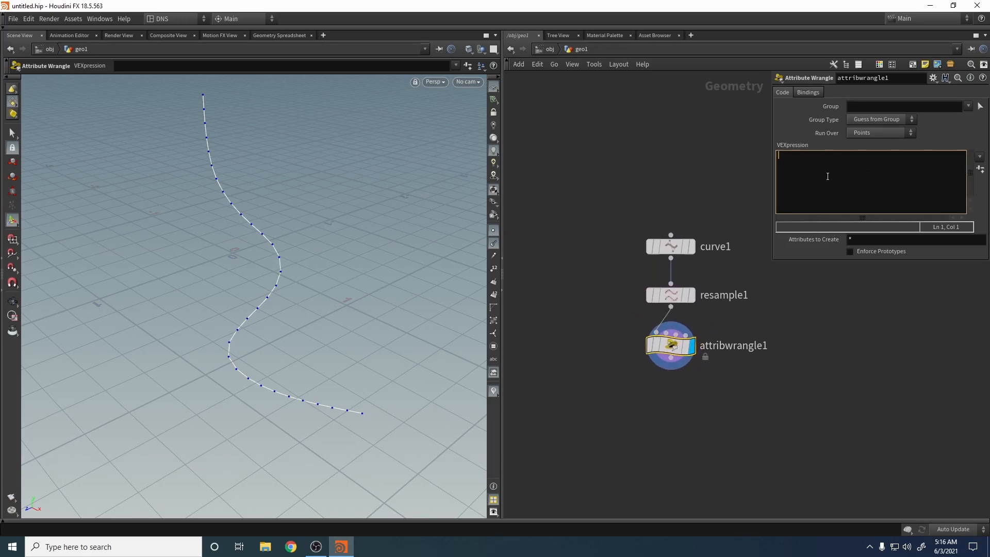
{"action": "type", "text": "@"}
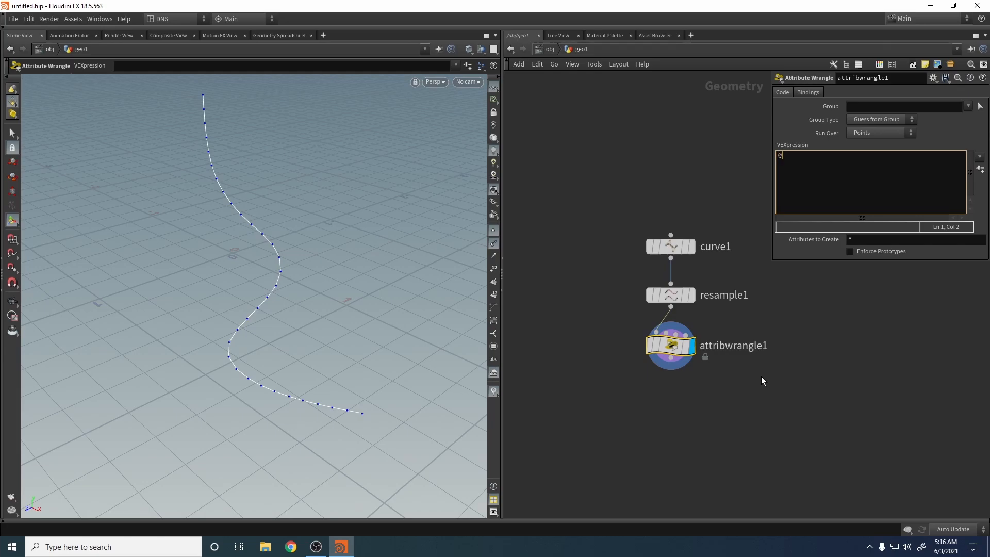
{"action": "type", "text": "N ="}
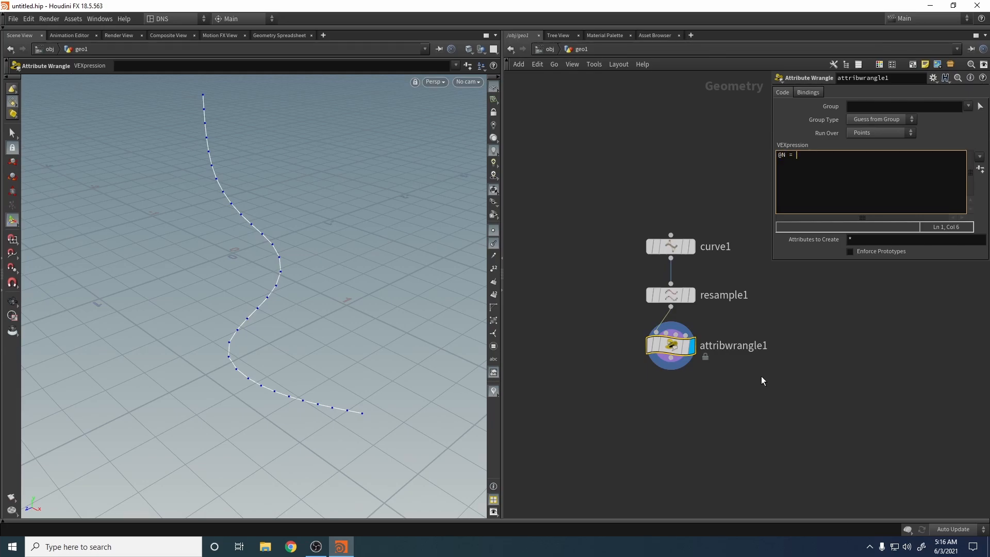
{"action": "type", "text": "fit"}
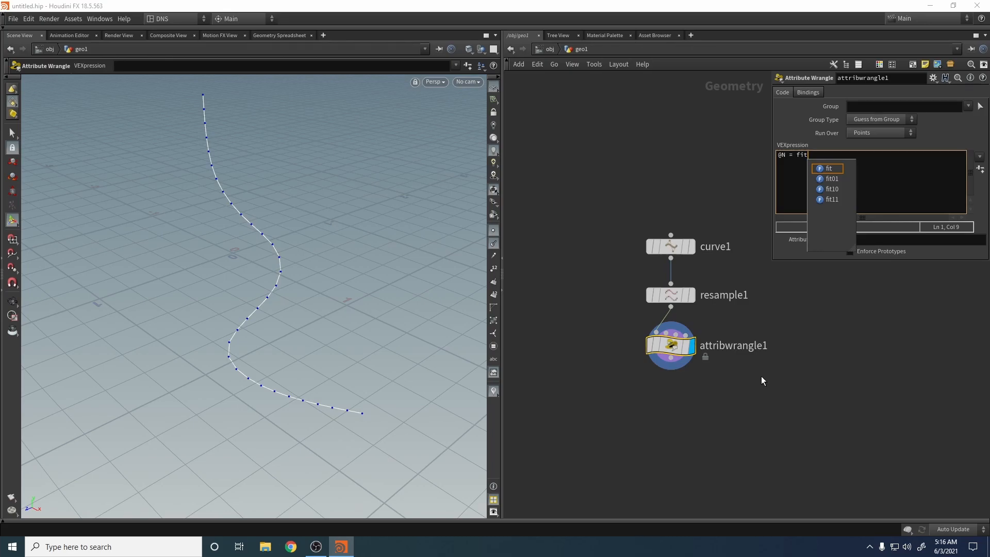
{"action": "left_click", "coordinate": [831, 178]}
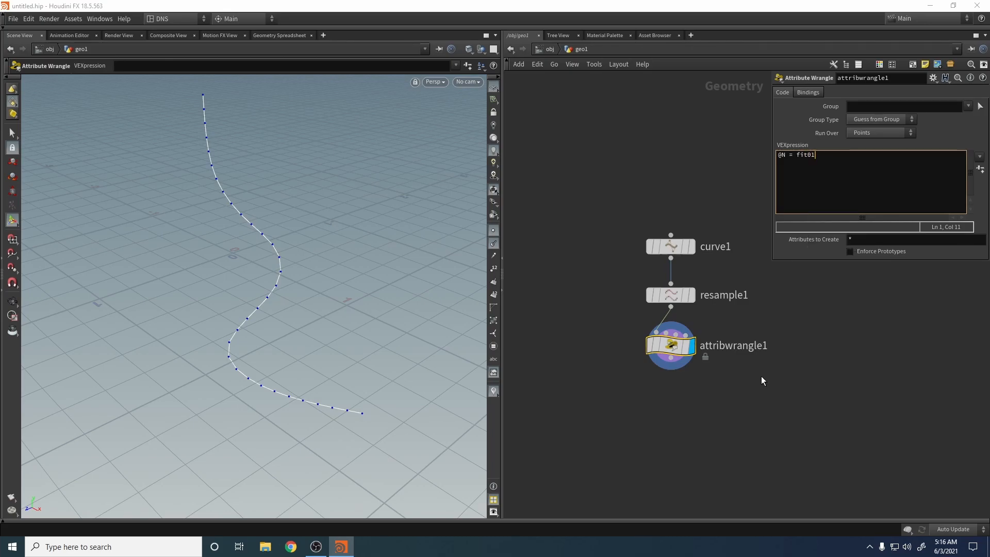
{"action": "type", "text": "();"}
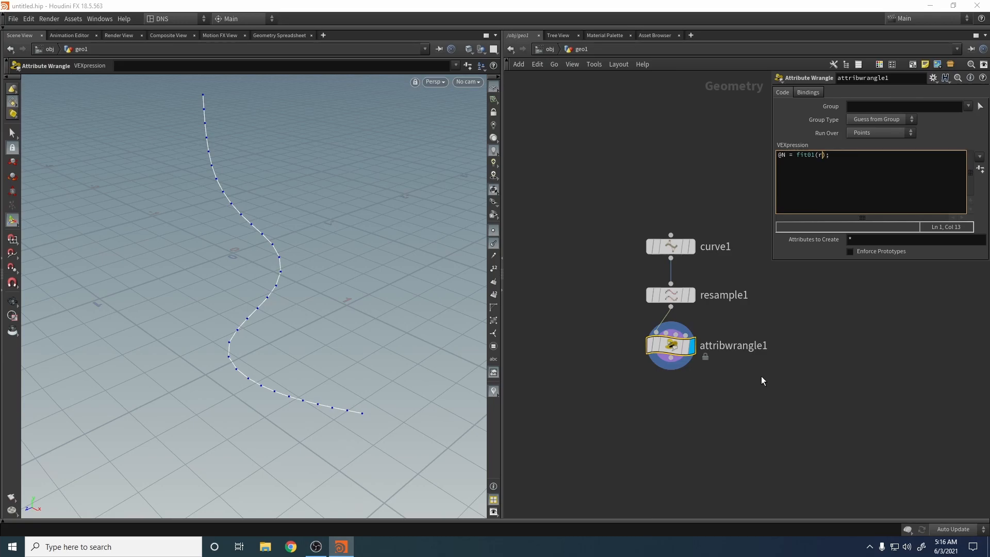
{"action": "type", "text": "and("}
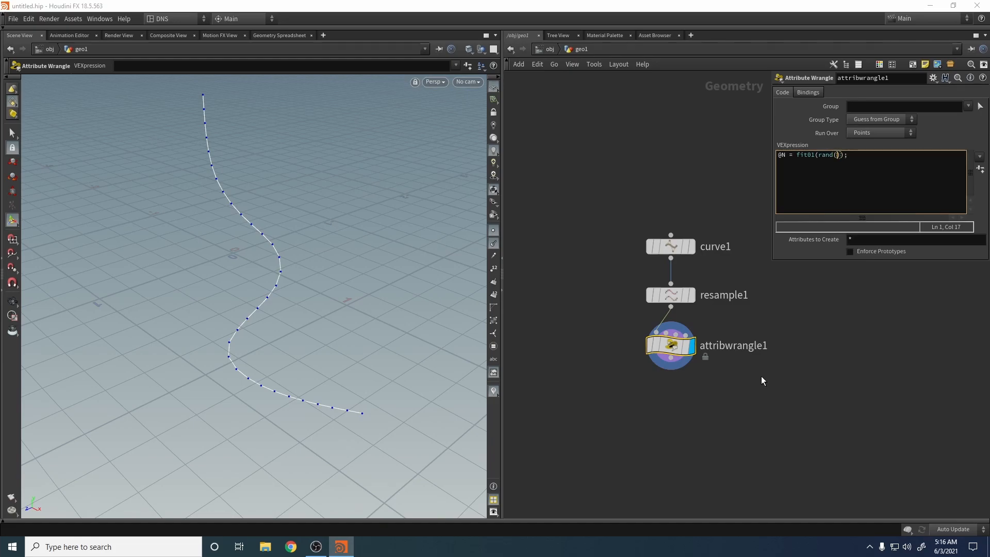
{"action": "type", "text": "@ptnum"}
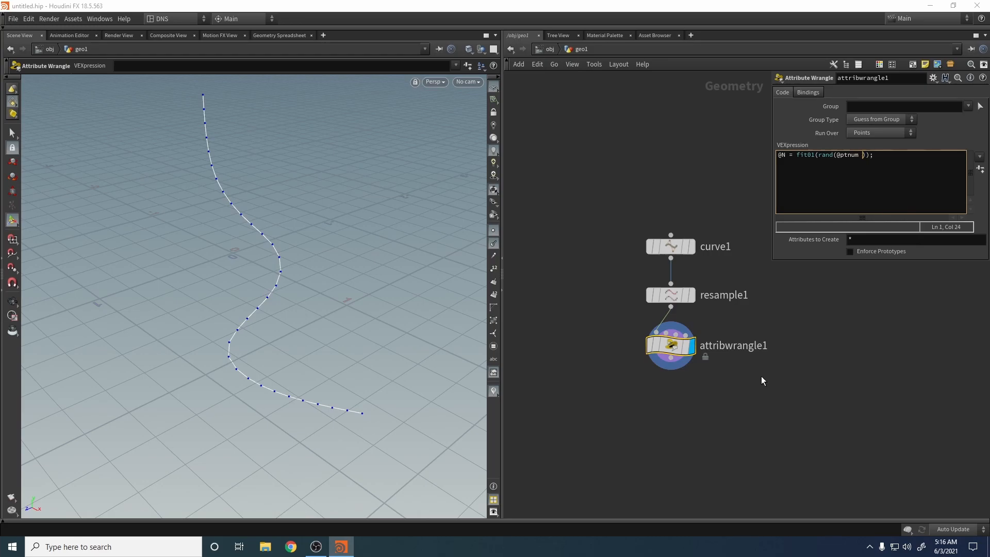
{"action": "type", "text": "* s"}
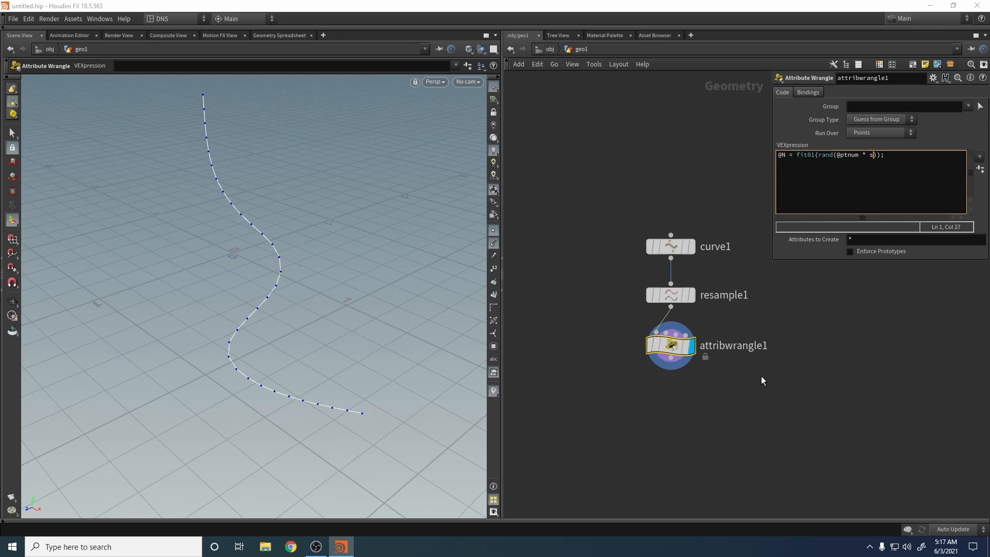
{"action": "type", "text": "eded"}
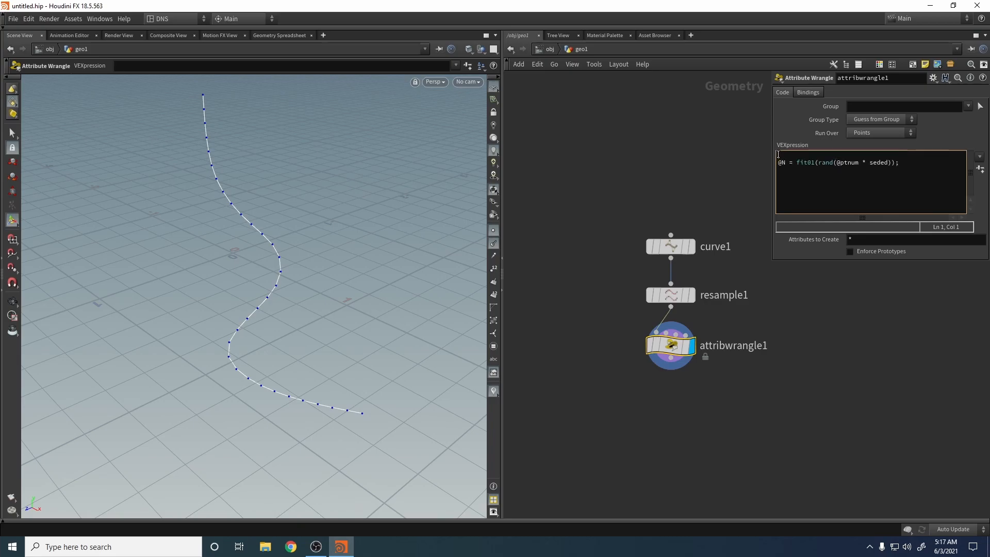
Step: Declare float seed = chf("seed") and give fit01 the range -180 to 180
{"action": "type", "text": "float seed = chf();"}
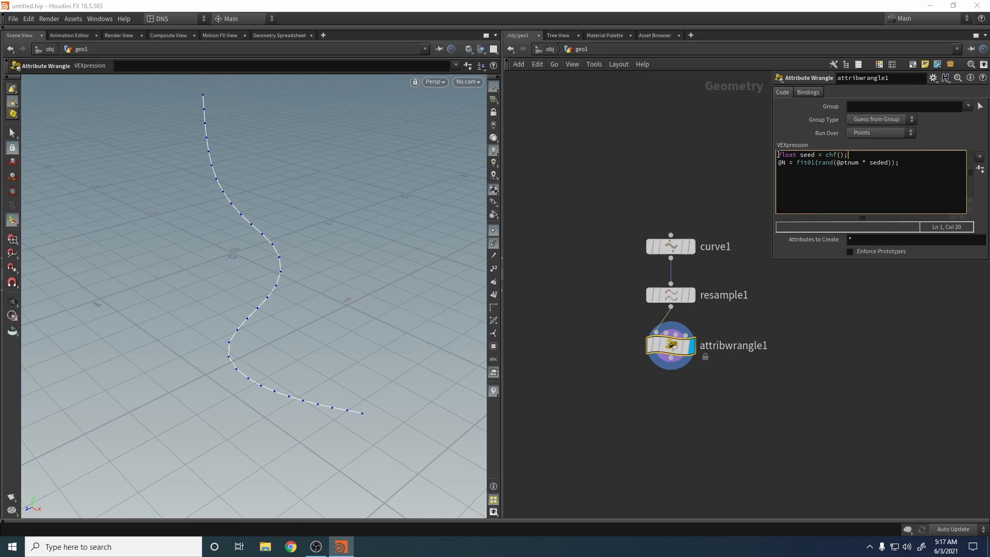
{"action": "type", "text": "\"\""}
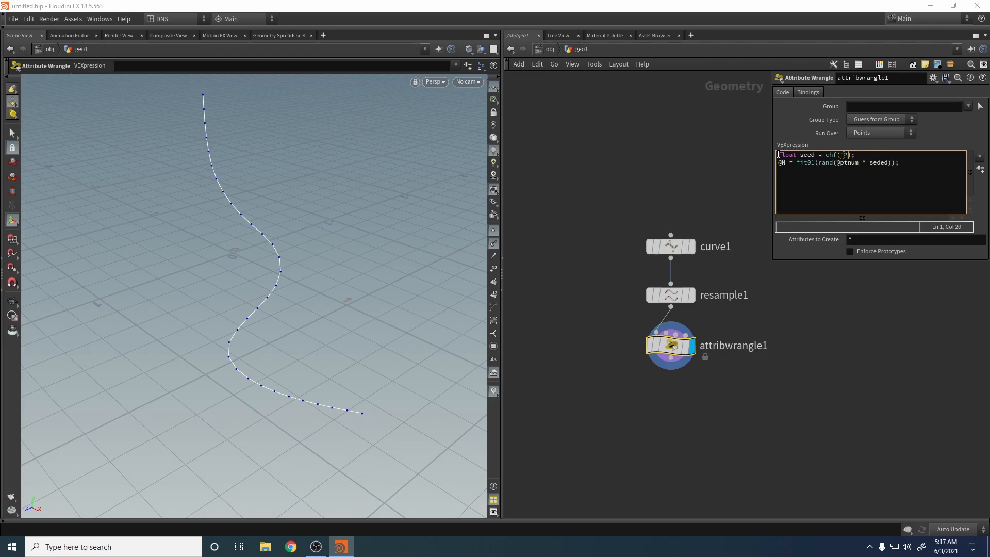
{"action": "type", "text": "seed"}
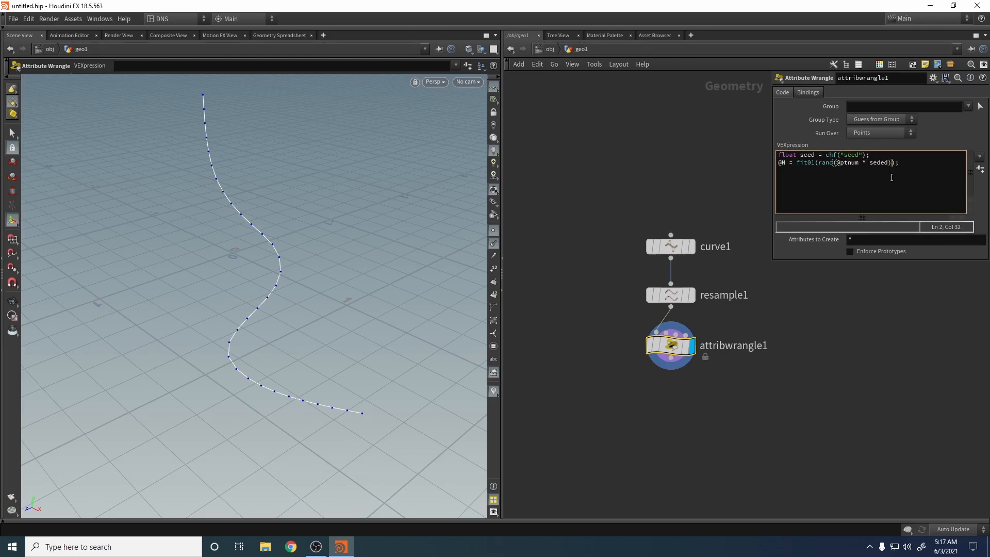
{"action": "type", "text": ","}
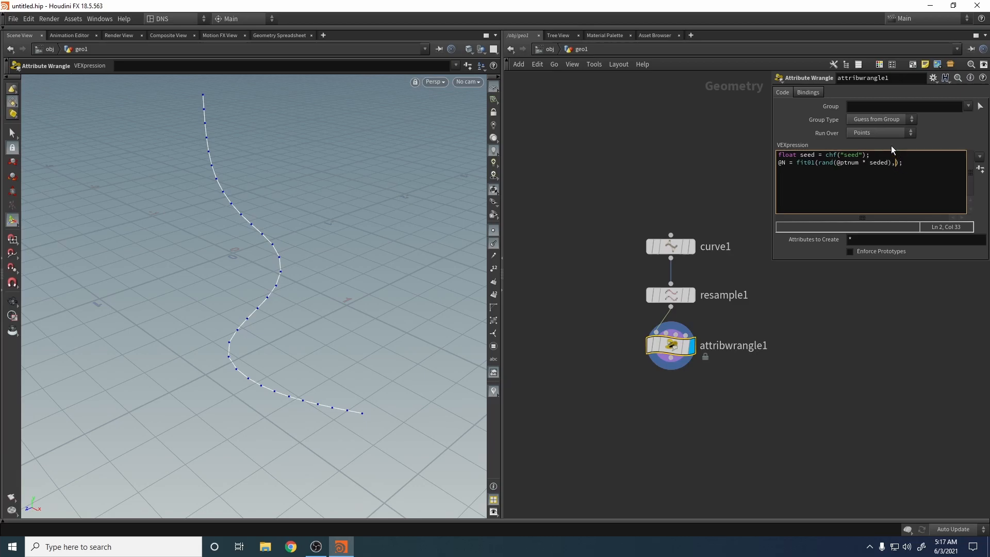
{"action": "type", "text": "-180"}
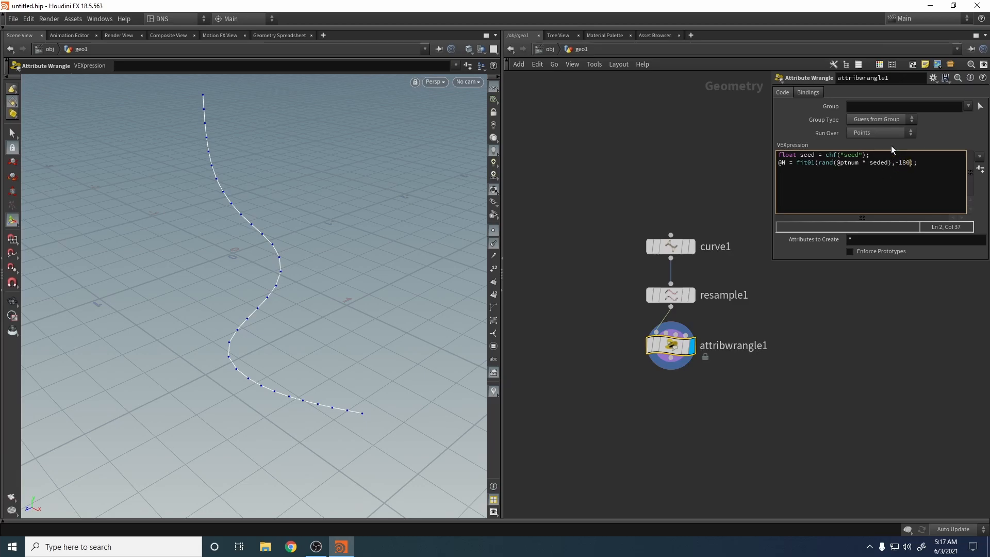
{"action": "type", "text": ",1"}
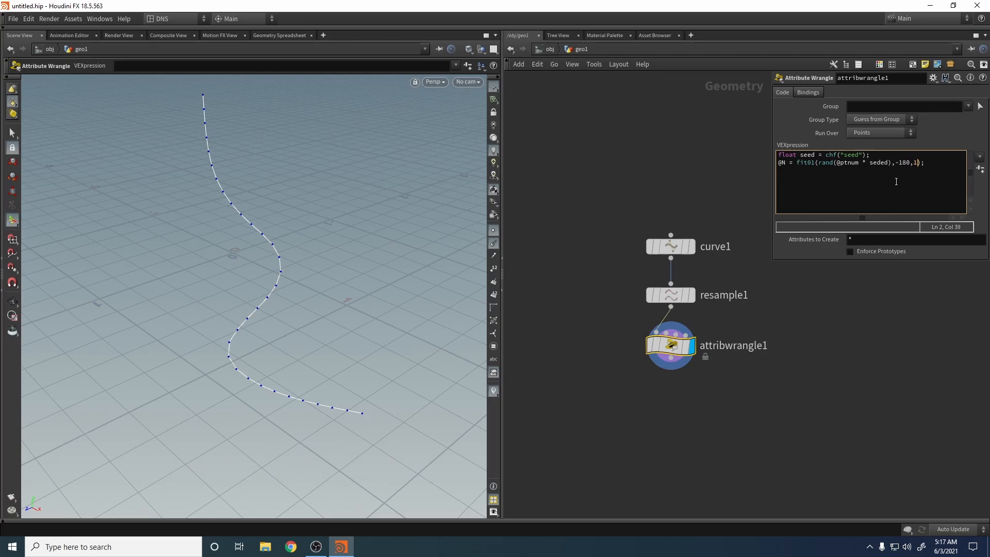
{"action": "type", "text": "80"}
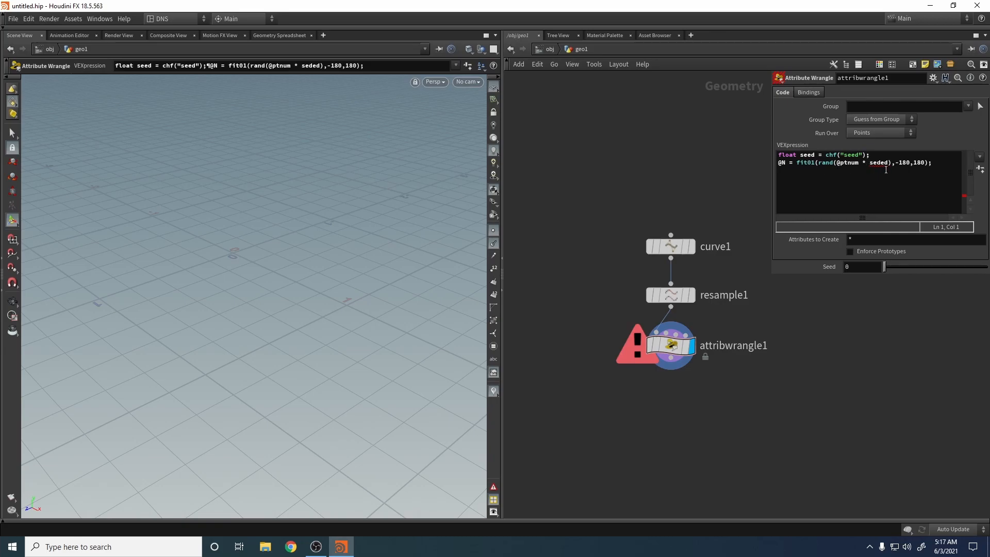
Step: Fix the seed typo, set Seed to 0.477 and wrap rand() in vector() for 3D random normals
{"action": "left_click", "coordinate": [884, 162]}
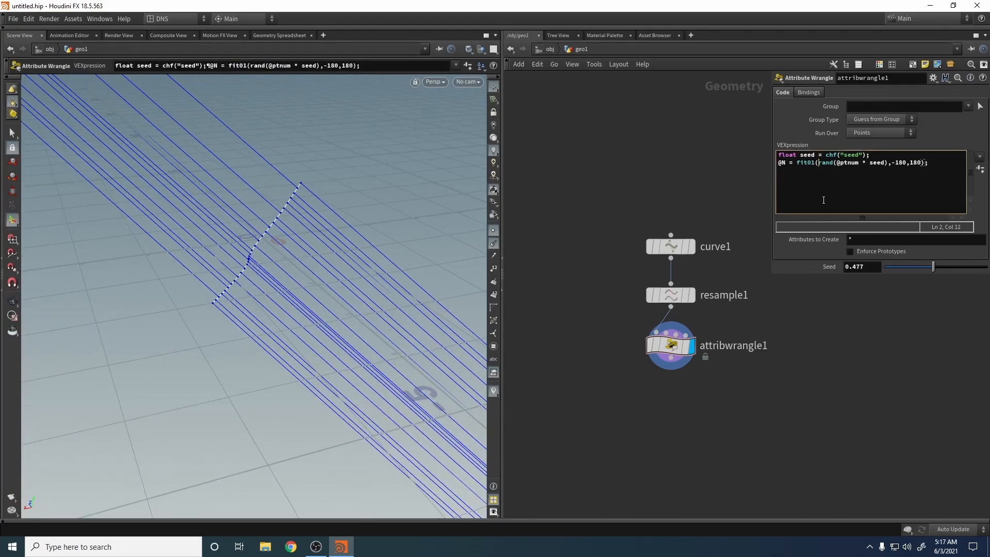
{"action": "type", "text": "vector"}
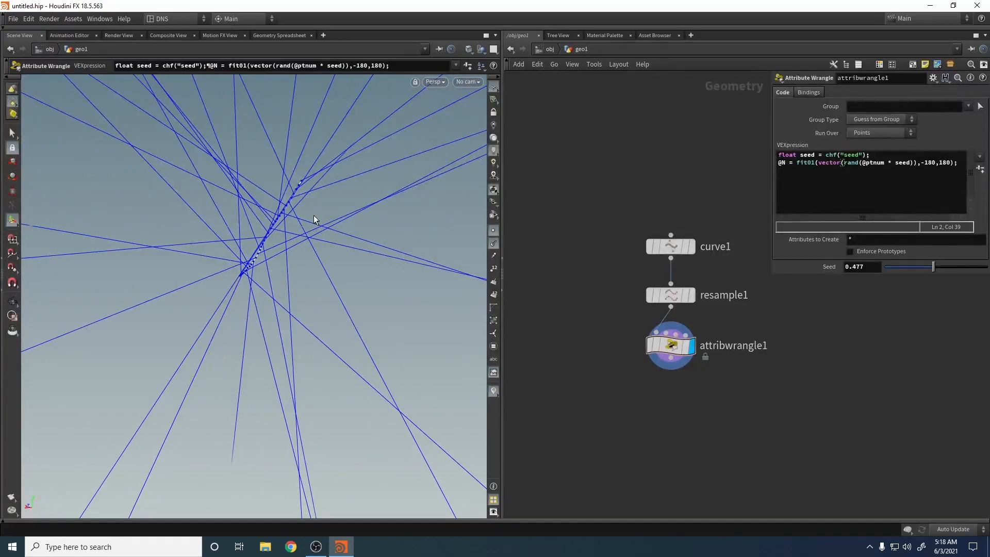
{"action": "mouse_move", "coordinate": [196, 199]}
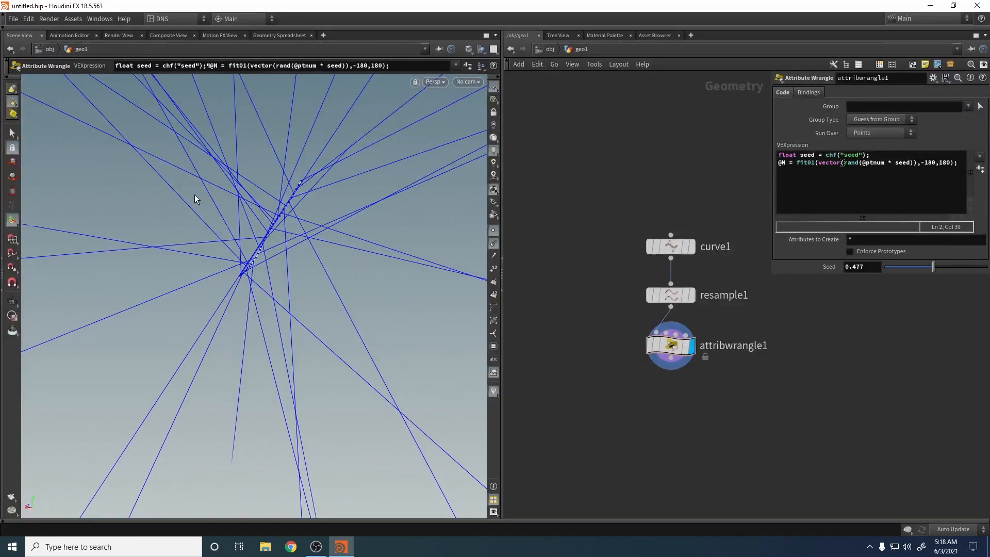
Step: Add the line @N = normalize(@N); so the random normals become unit length
{"action": "key", "text": "Return"}
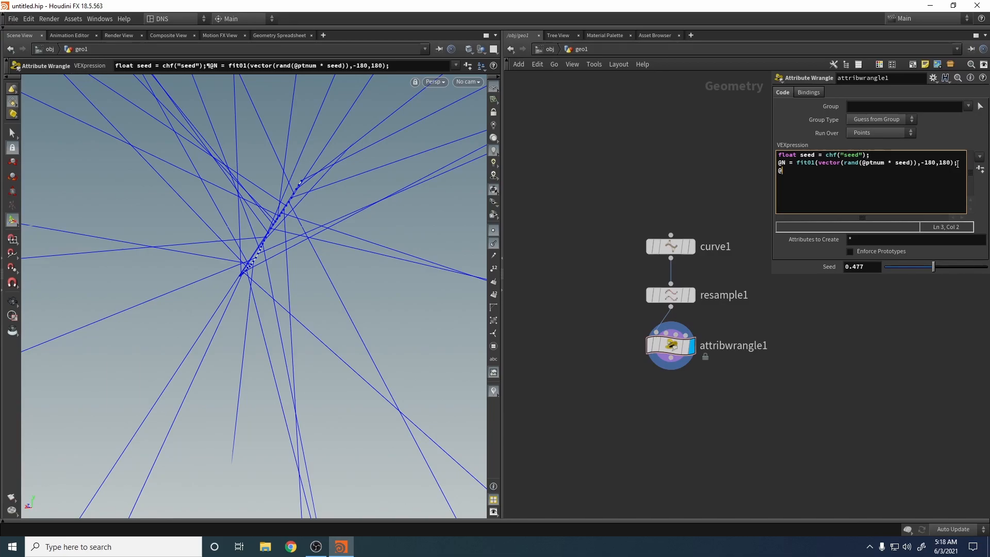
{"action": "type", "text": "N = n"}
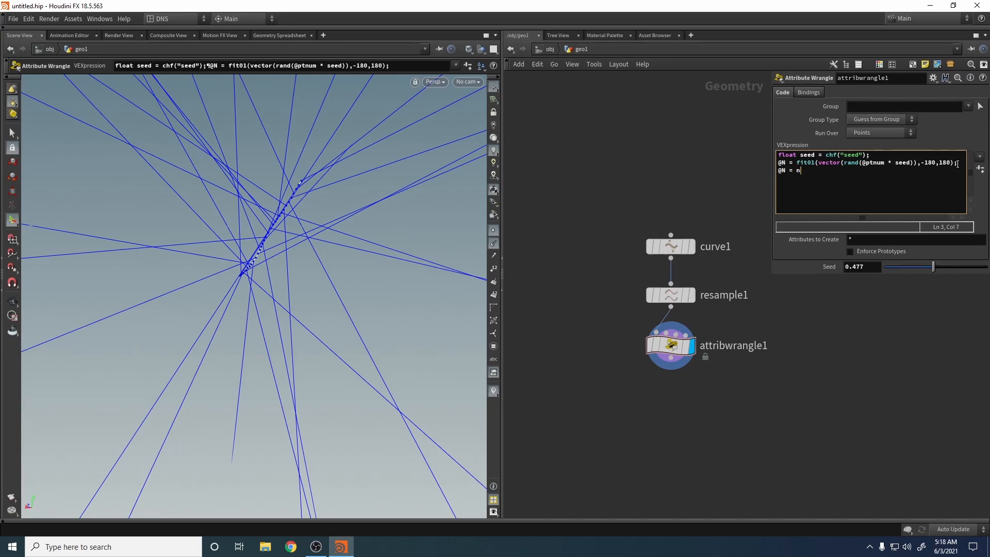
{"action": "type", "text": "po"}
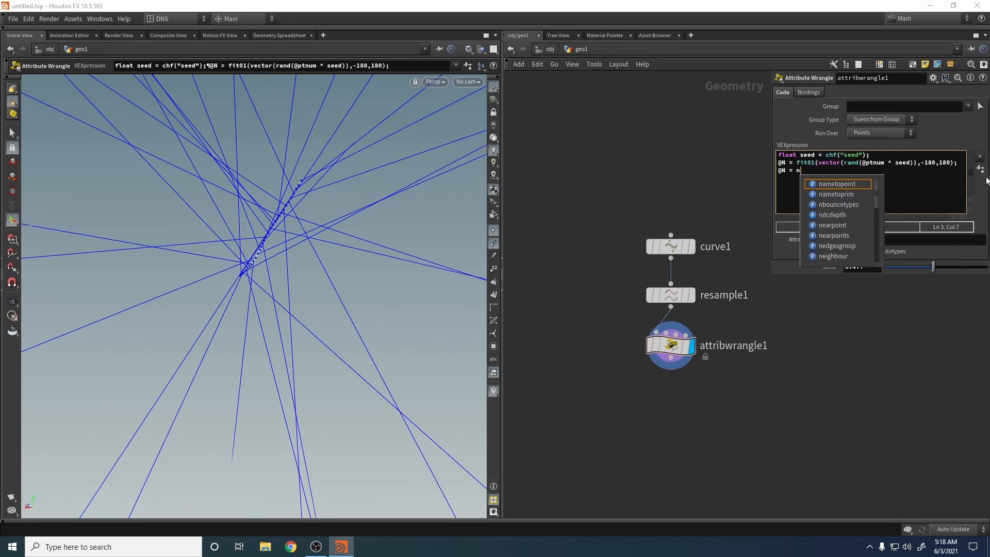
{"action": "type", "text": "o"}
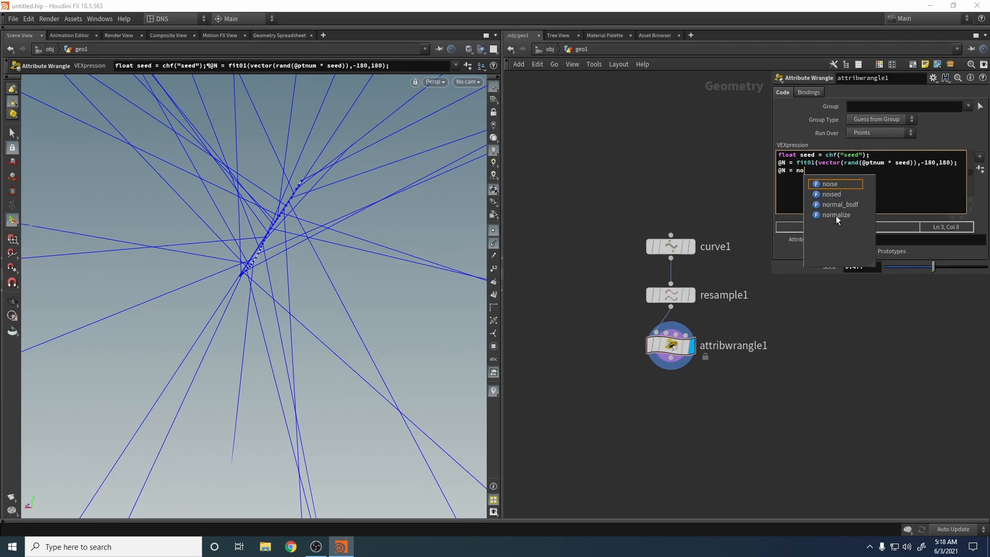
{"action": "left_click", "coordinate": [836, 214]}
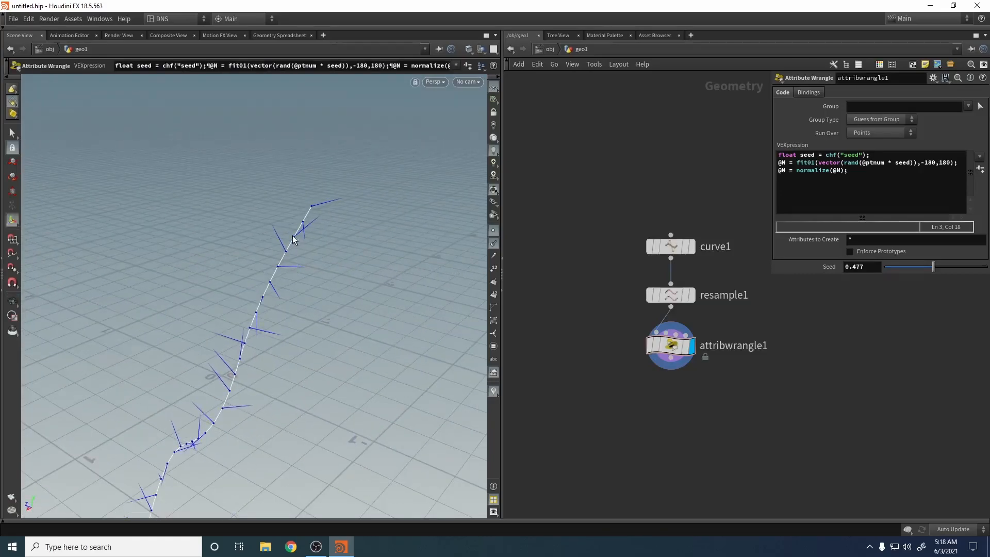
{"action": "mouse_move", "coordinate": [297, 245]}
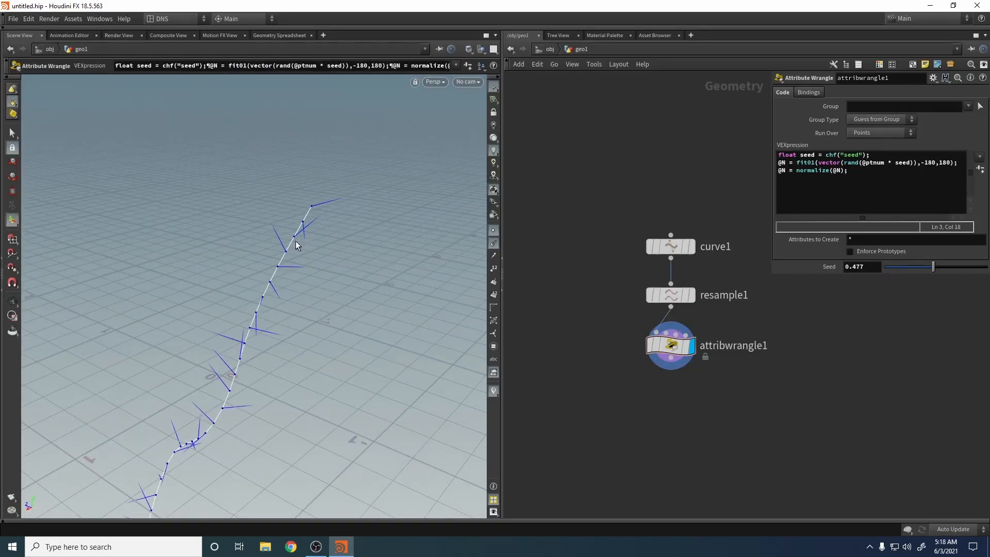
{"action": "mouse_move", "coordinate": [327, 251]}
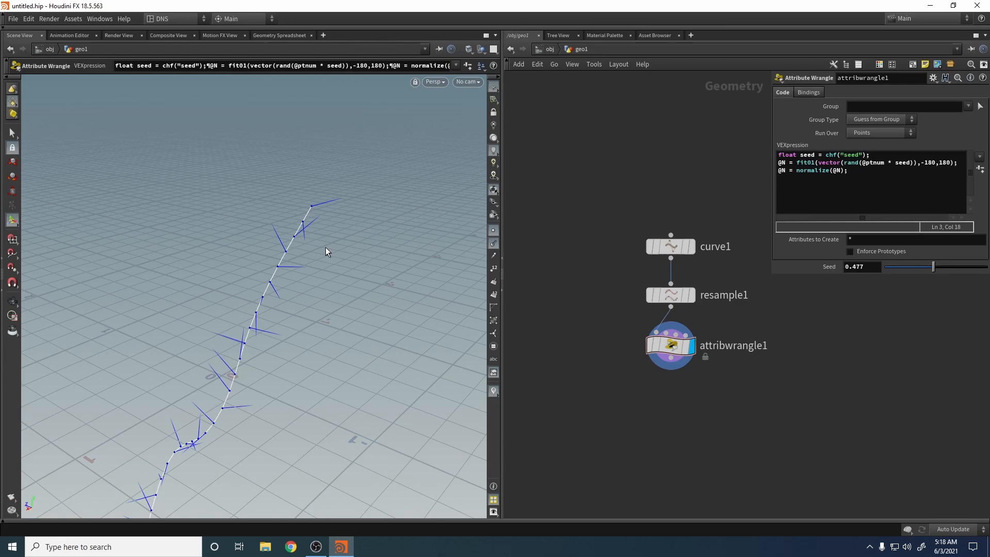
Step: Add the line @N += cross(@N, set(0,0,2)); to fan the spikes wider
{"action": "left_click", "coordinate": [876, 171]}
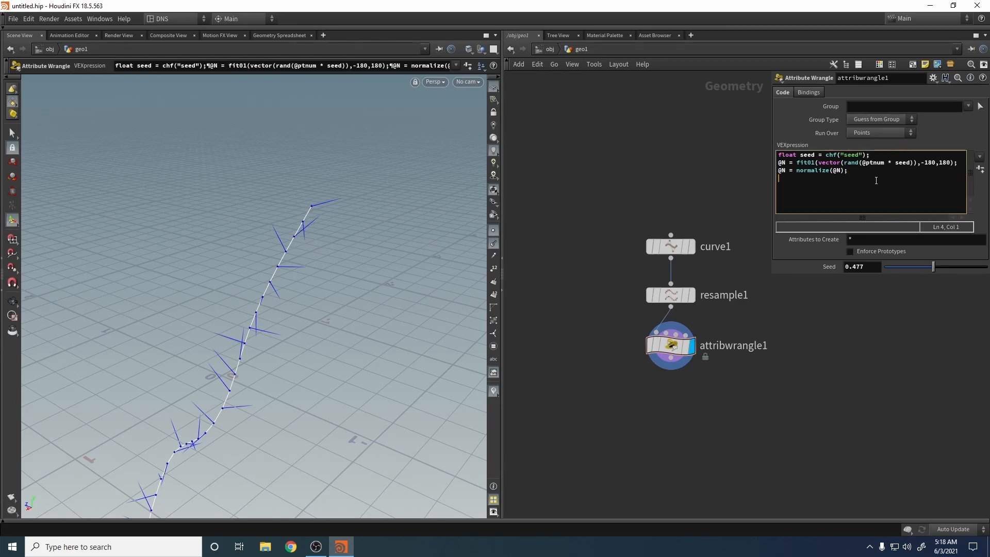
{"action": "type", "text": "@N +"}
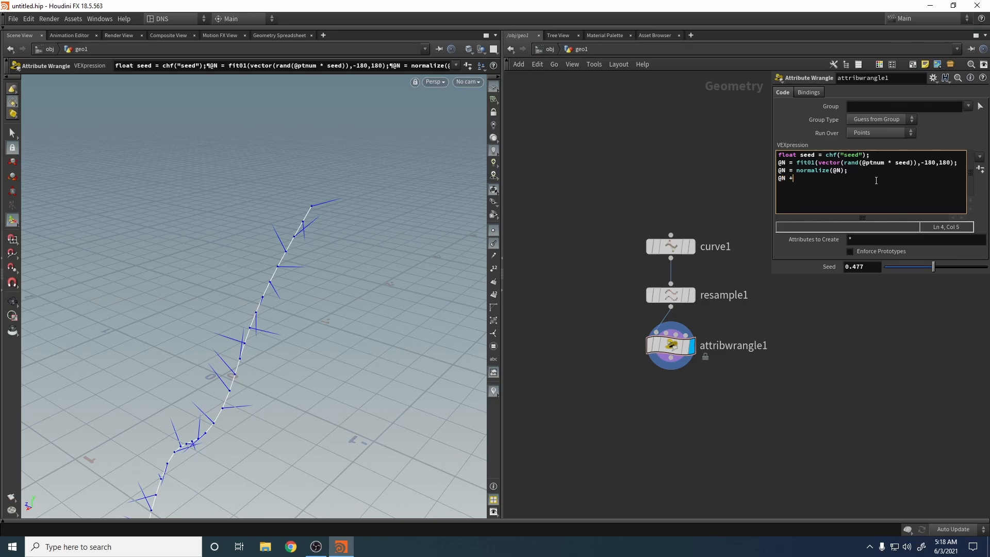
{"action": "type", "text": "="}
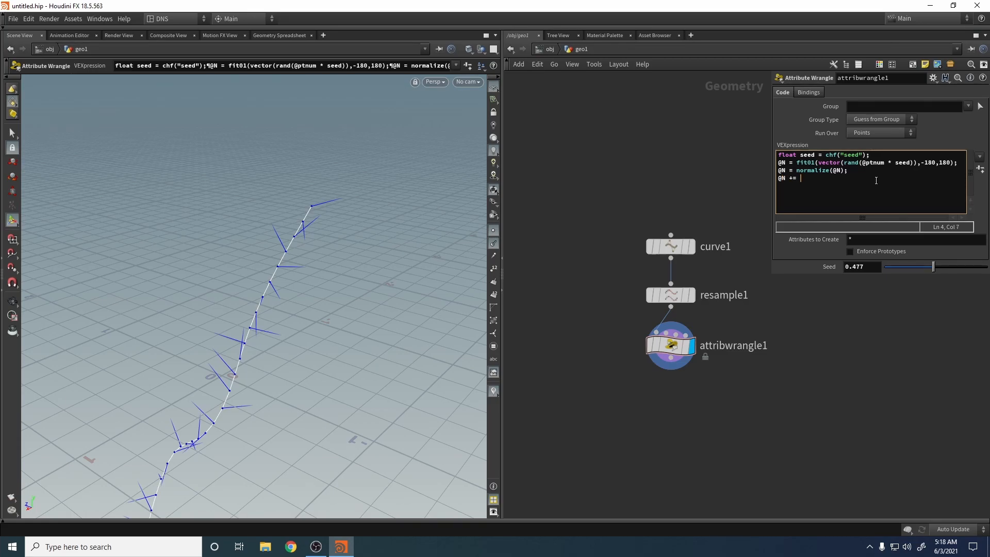
{"action": "type", "text": "cross("}
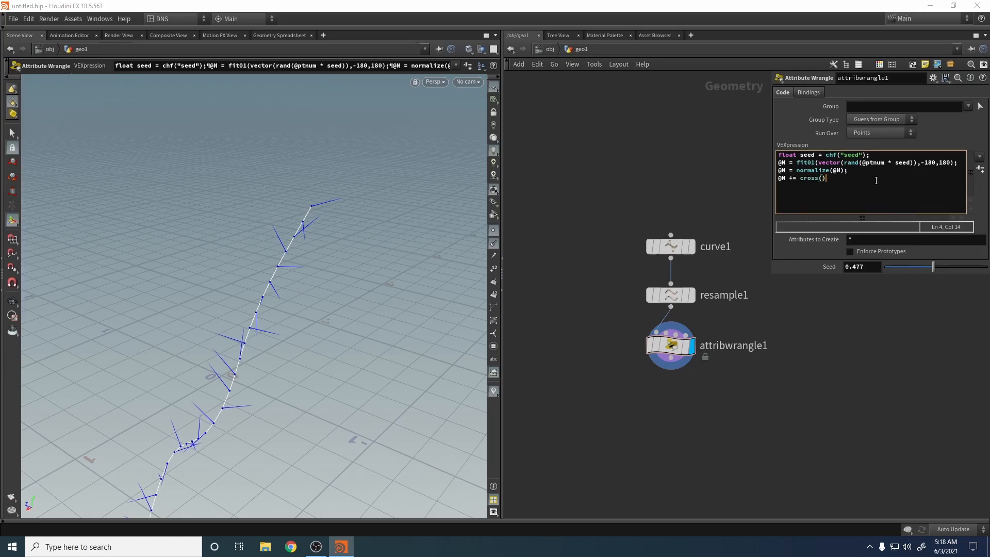
{"action": "type", "text": "@);"}
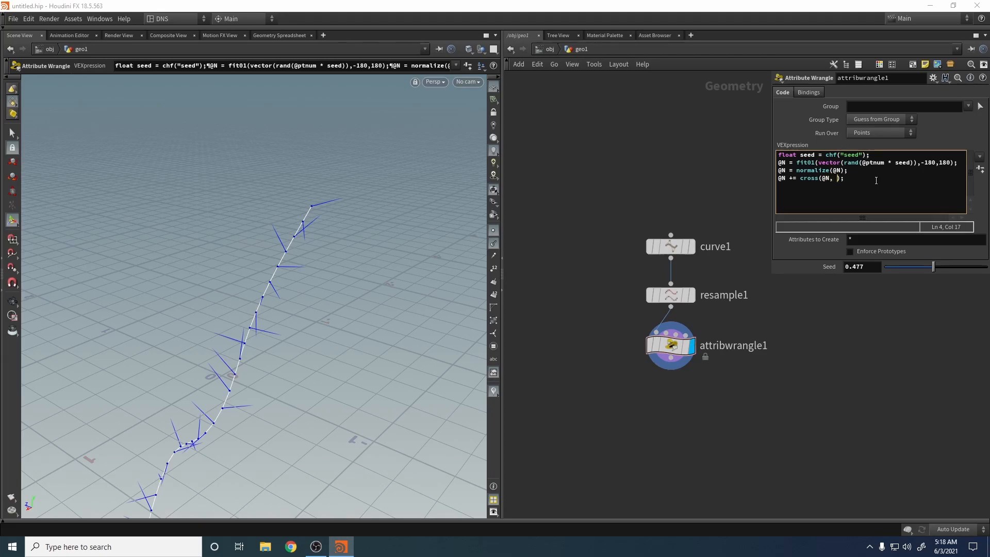
{"action": "type", "text": "set()"}
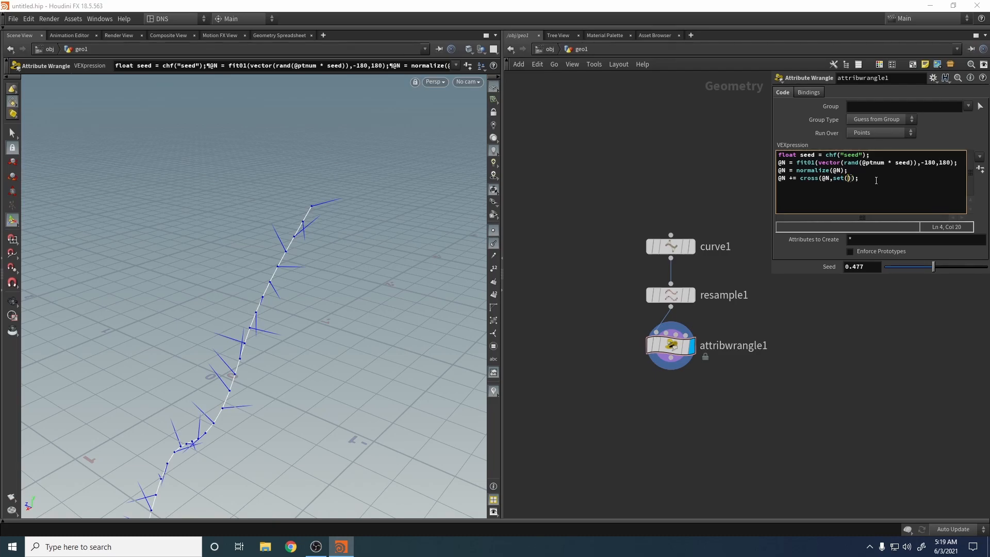
{"action": "type", "text": "0,0,2"}
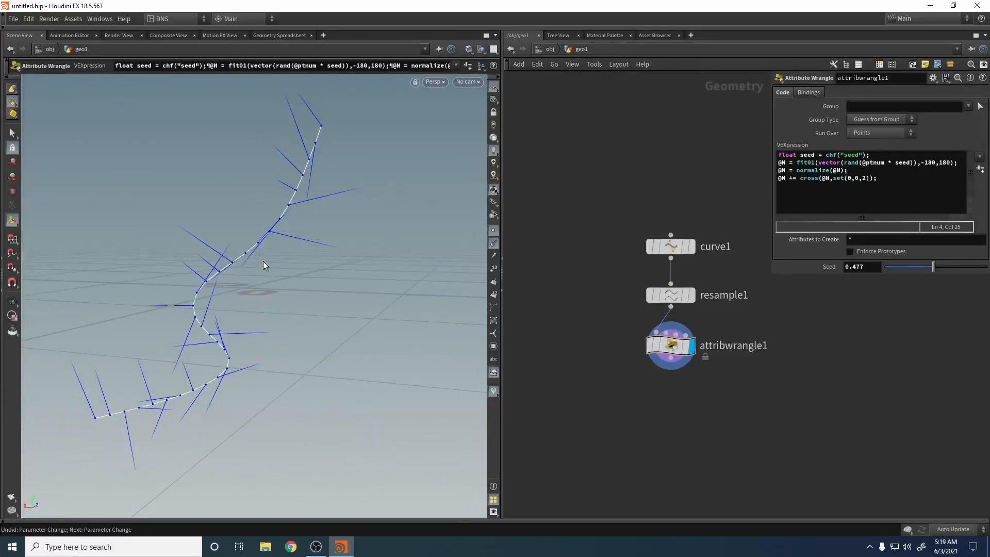
{"action": "mouse_move", "coordinate": [428, 383]}
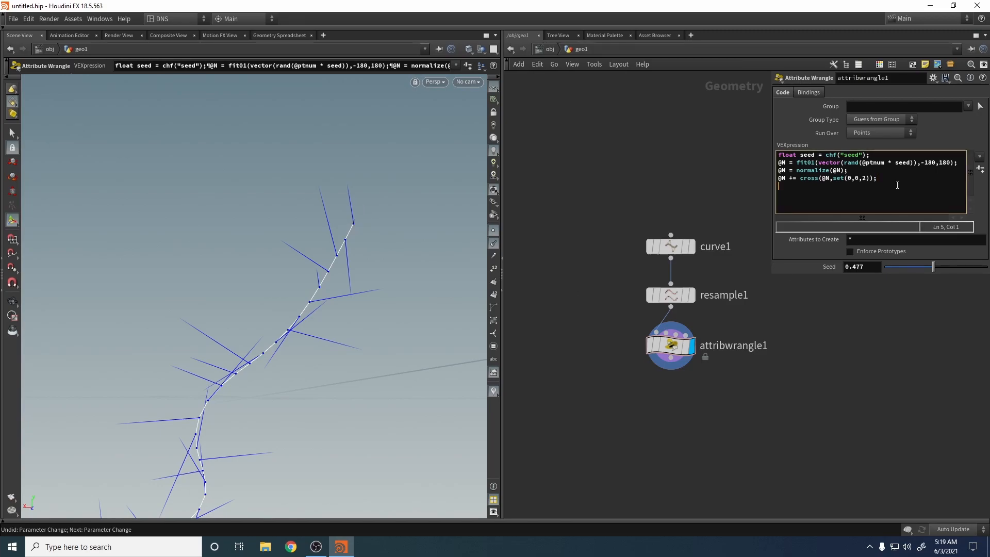
Step: Write an if block testing whether @N.y is below 0.1
{"action": "type", "text": "if()"}
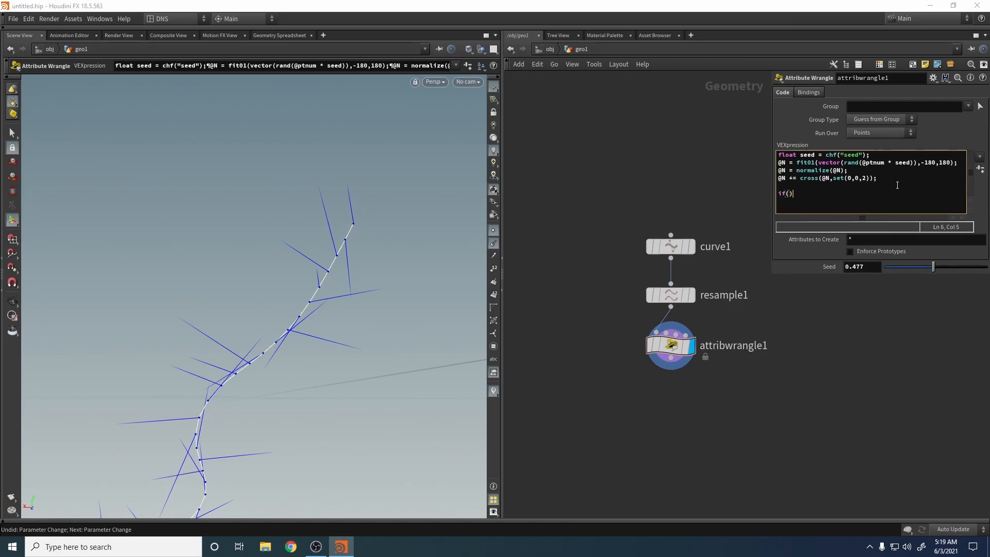
{"action": "type", "text": "{}"}
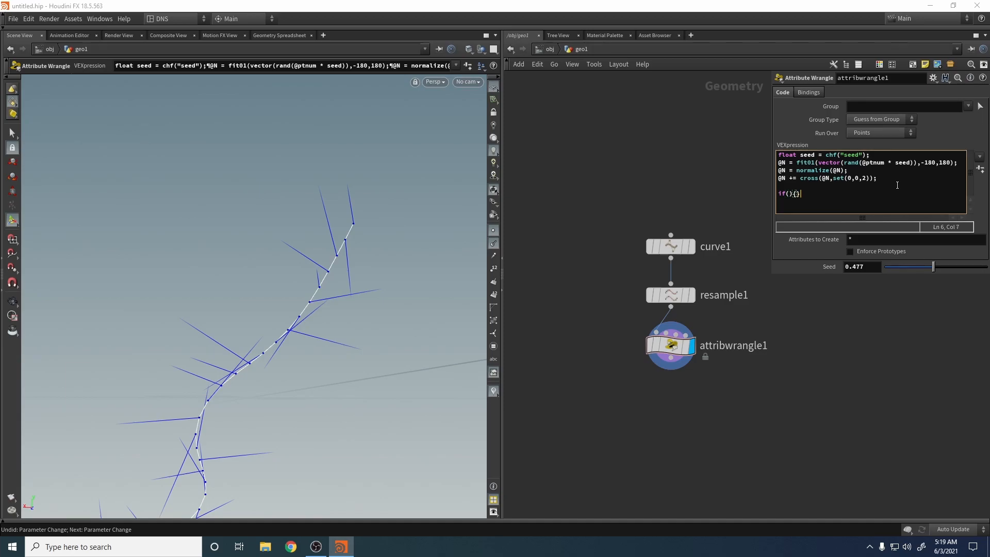
{"action": "key", "text": "Enter"}
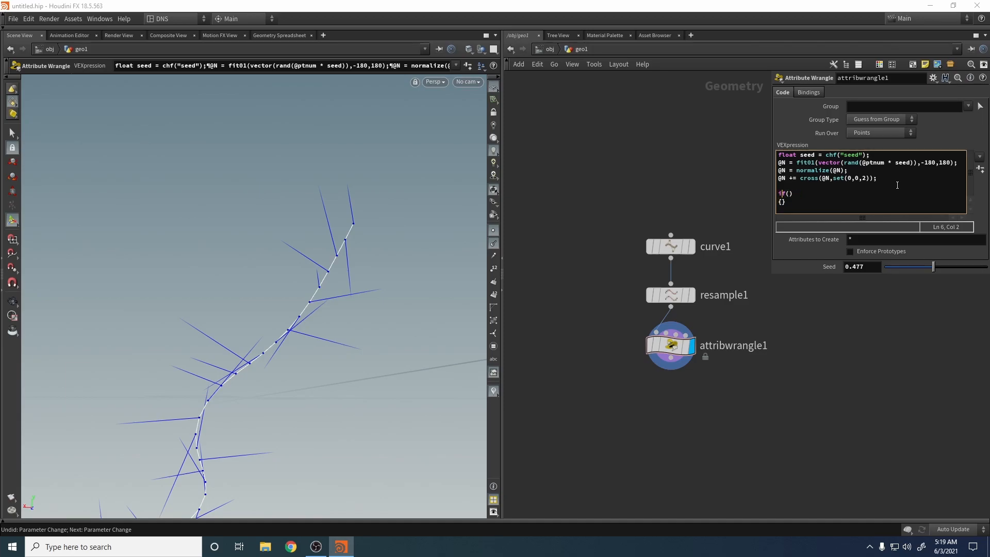
{"action": "key", "text": "Return"}
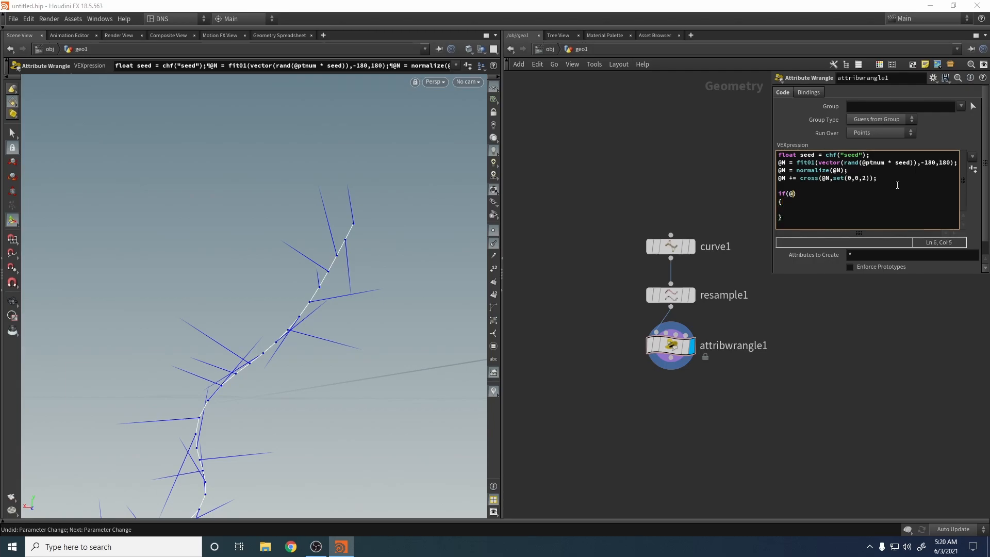
{"action": "type", "text": "N"}
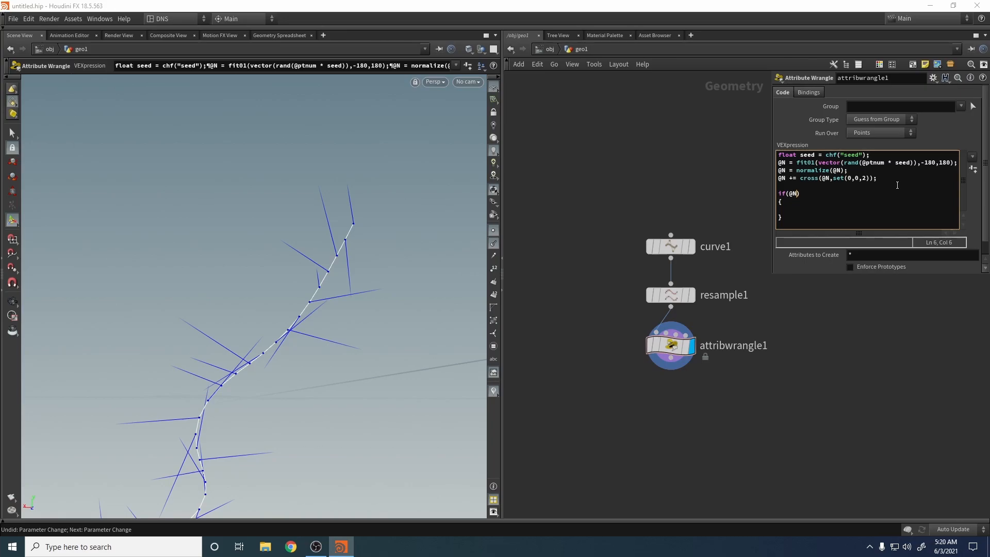
{"action": "type", "text": ".y"}
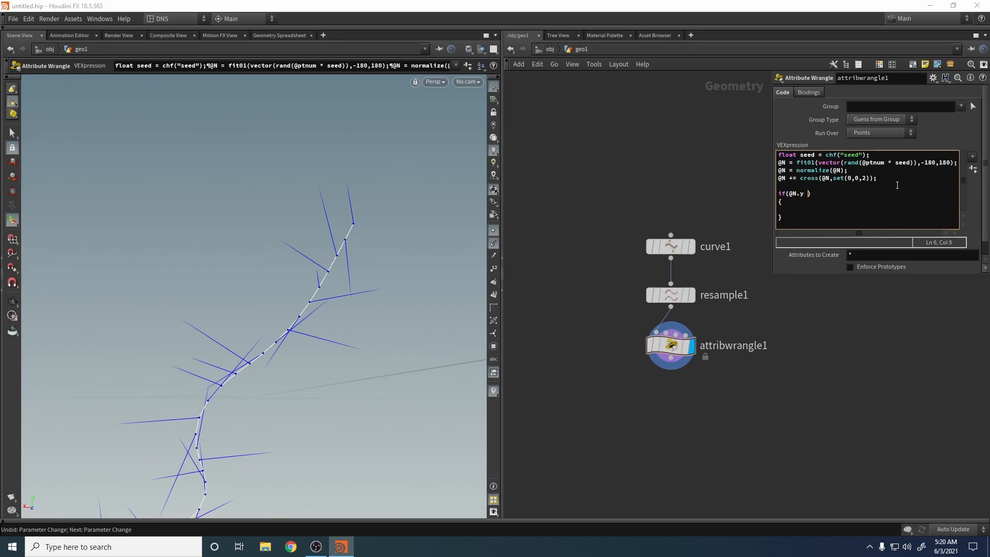
{"action": "type", "text": "<"}
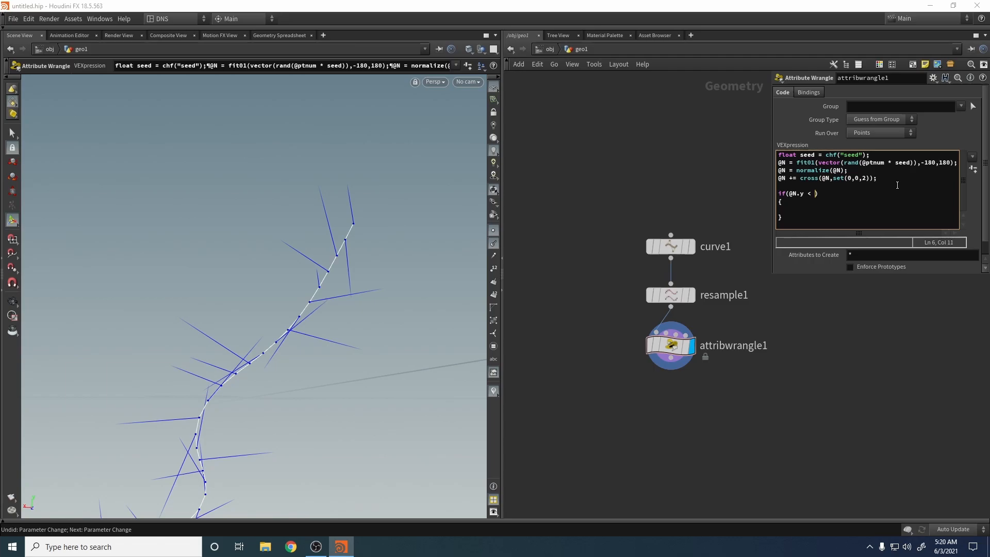
{"action": "type", "text": ".1"}
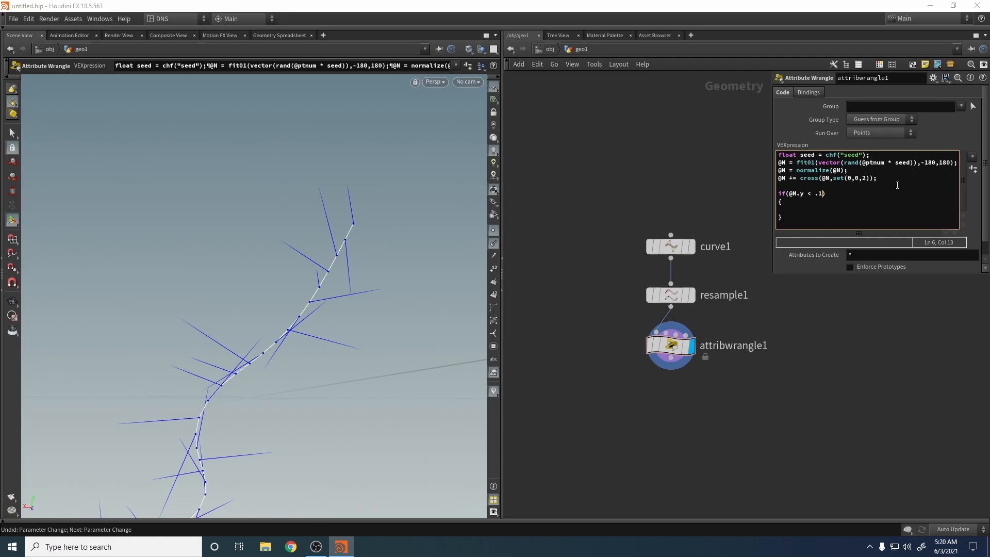
Step: Inside the if block set @N.y = 1 - @N.y to flip downward normals upward
{"action": "left_click", "coordinate": [793, 209]}
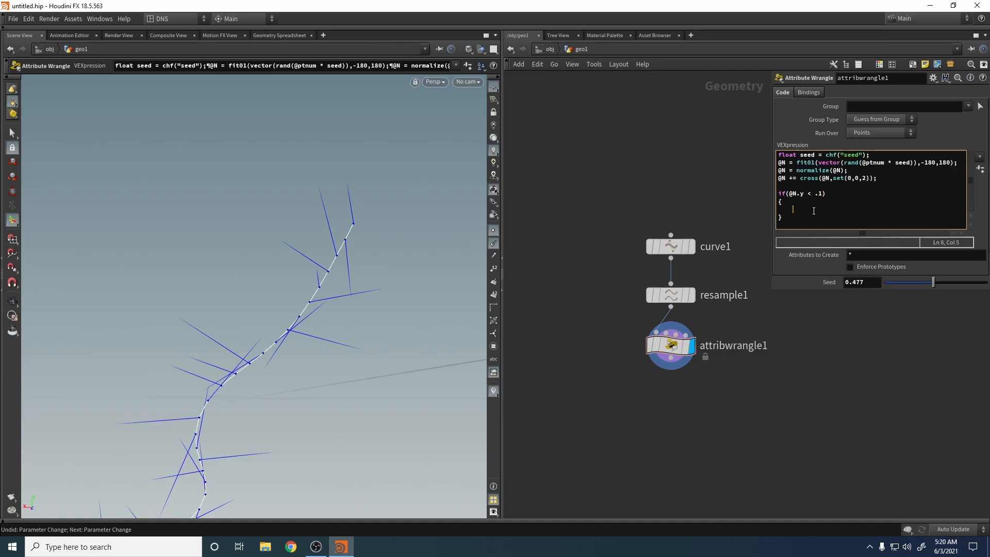
{"action": "type", "text": "@N."}
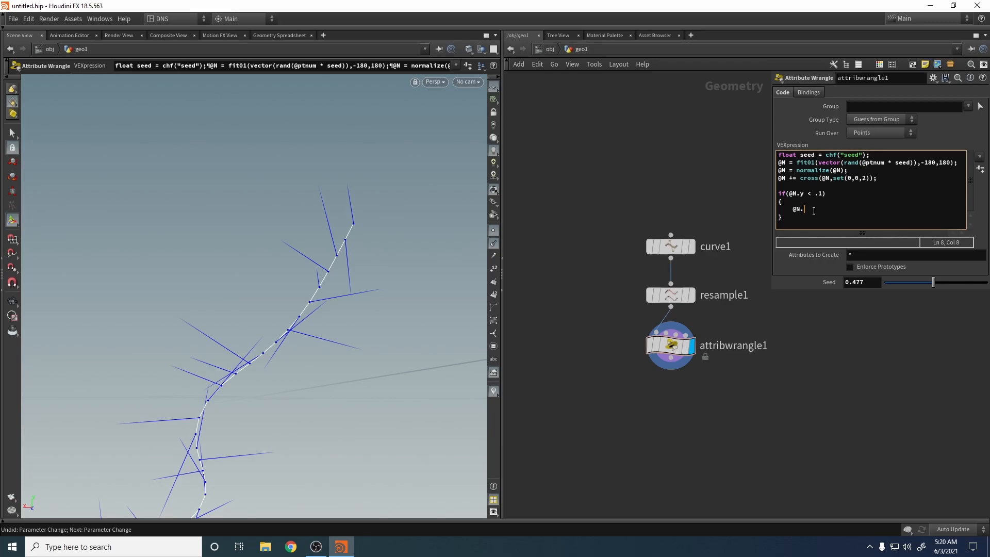
{"action": "type", "text": ".y ="}
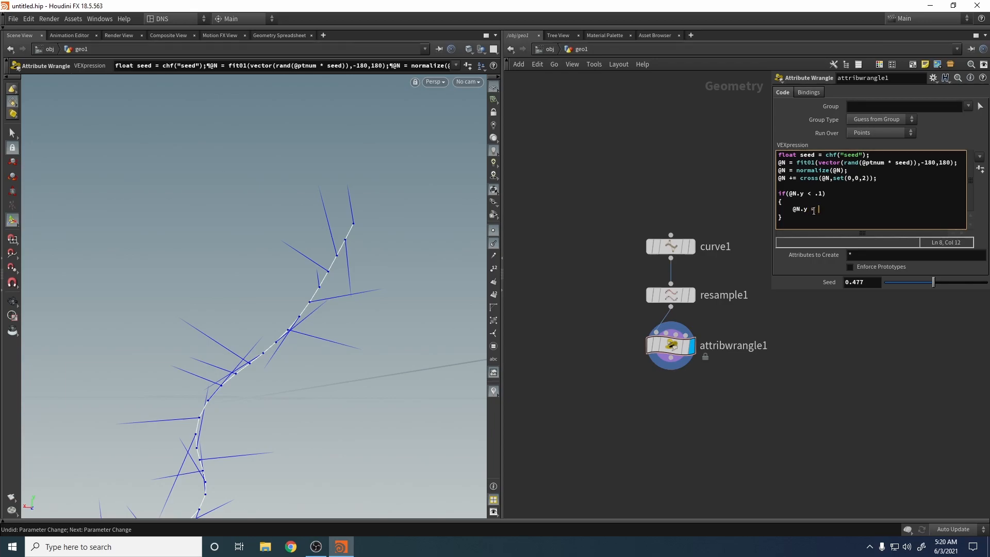
{"action": "type", "text": "1-"}
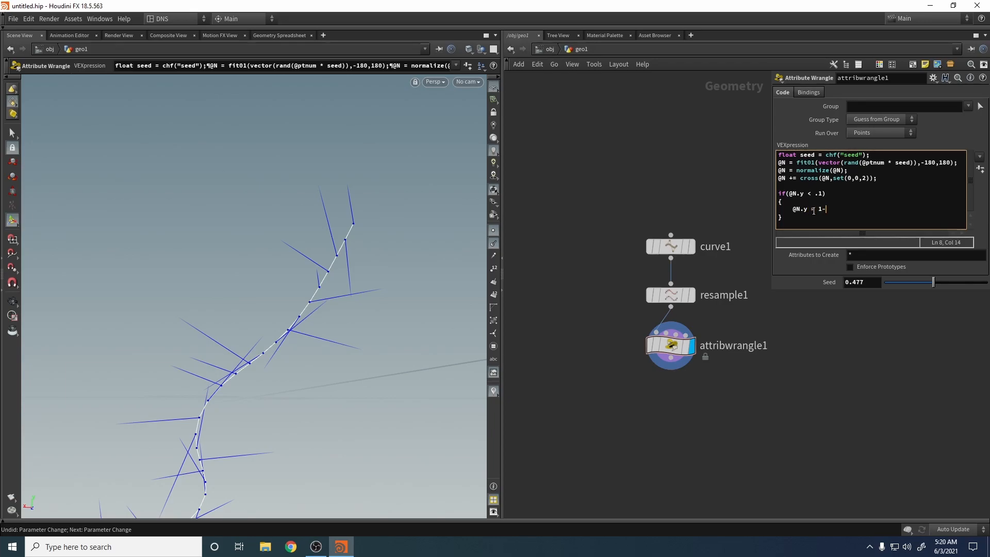
{"action": "type", "text": "@N."}
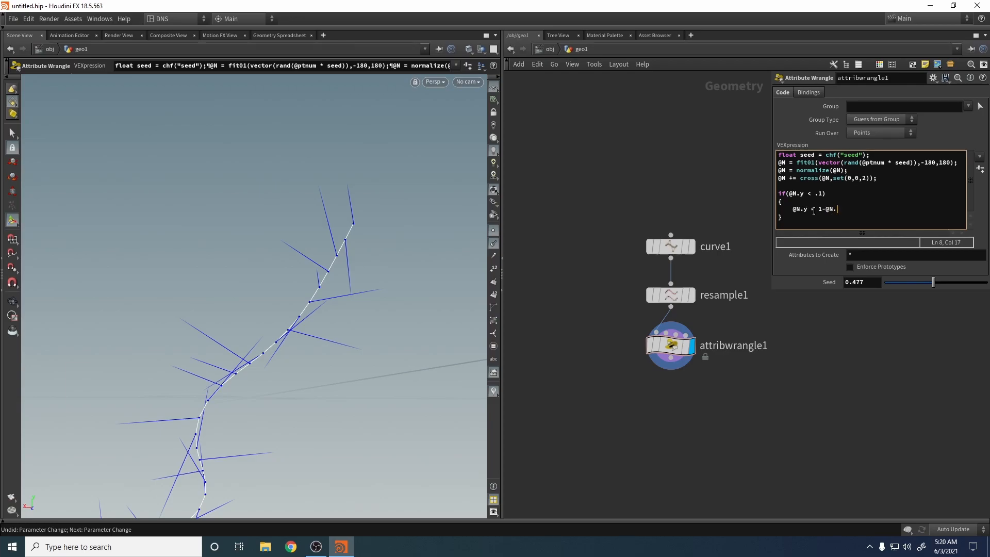
{"action": "type", "text": "y;"}
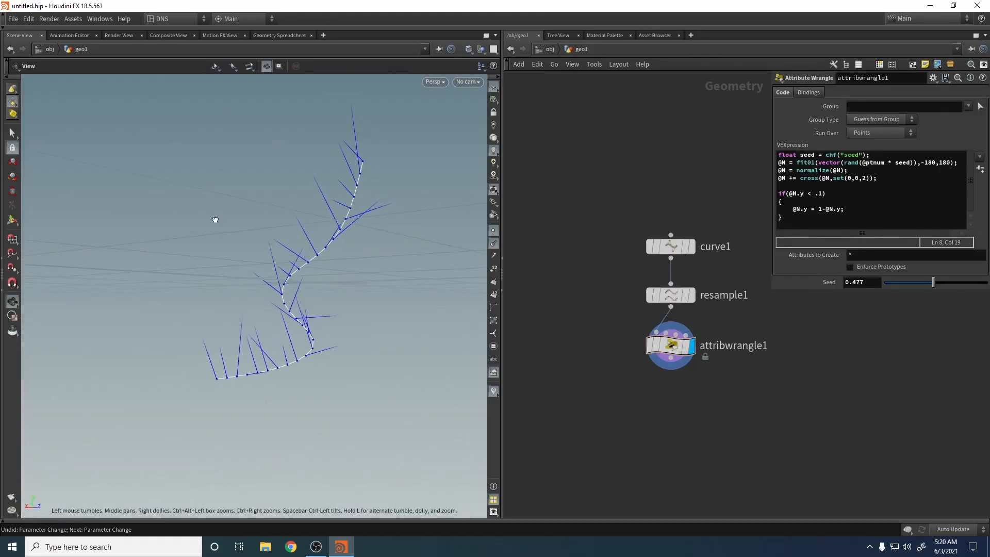
Step: Sweep a Line as a tapered Ribbon spike and append a Transform node after it
{"action": "key", "text": "tab"}
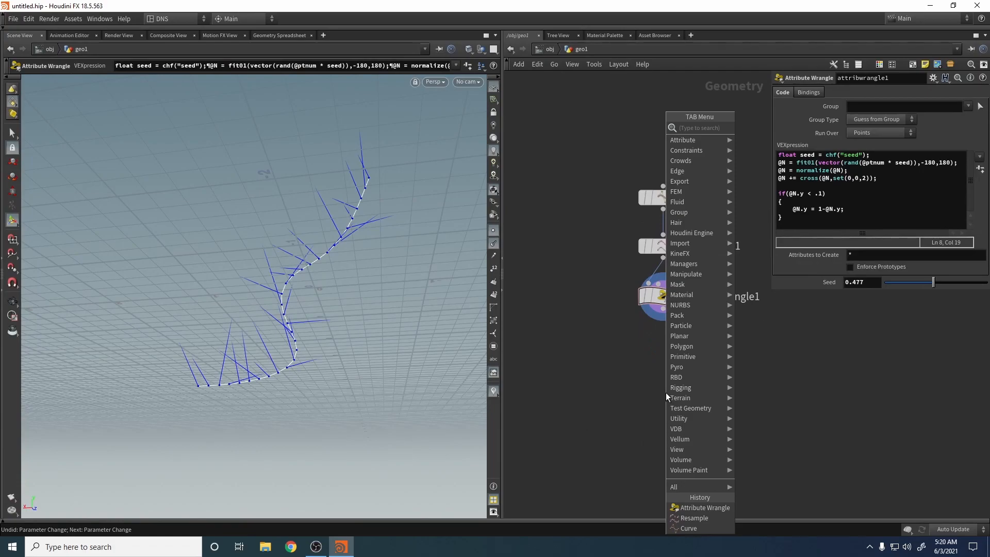
{"action": "type", "text": "li"}
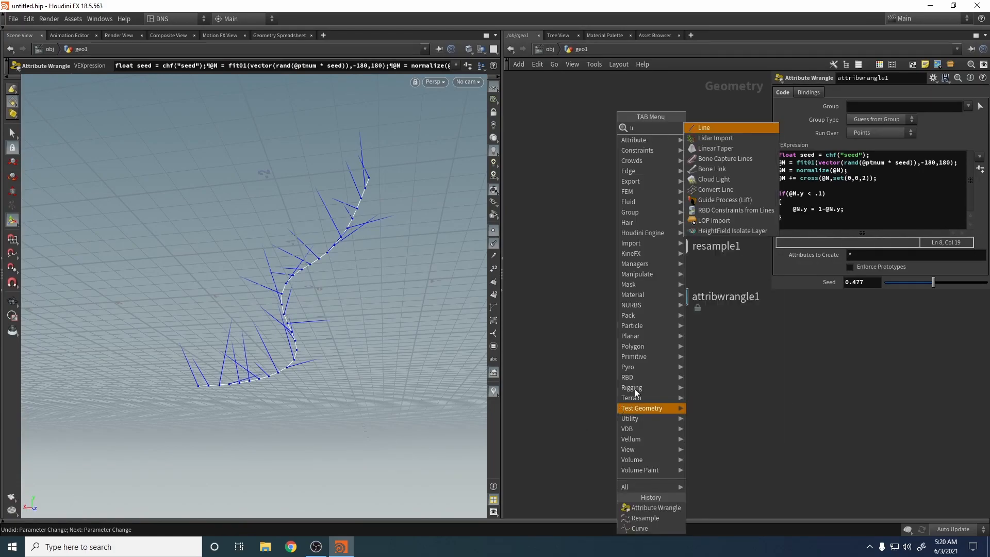
{"action": "left_click", "coordinate": [704, 128]}
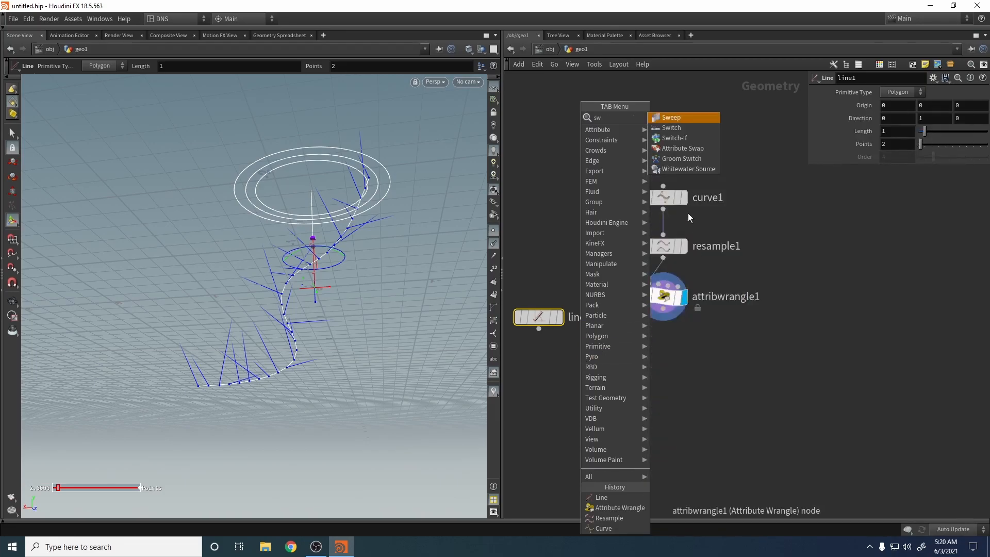
{"action": "left_click", "coordinate": [670, 118]}
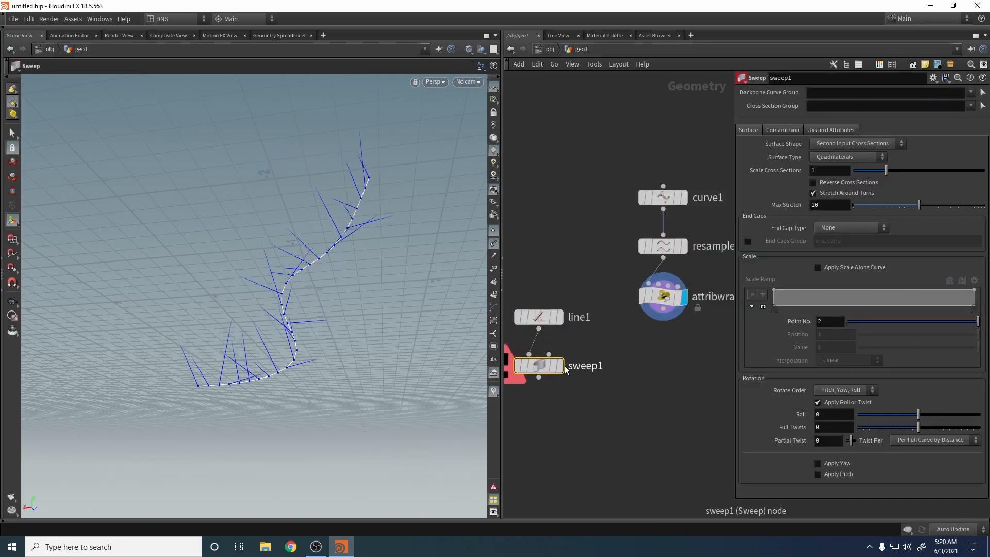
{"action": "left_click", "coordinate": [856, 143]}
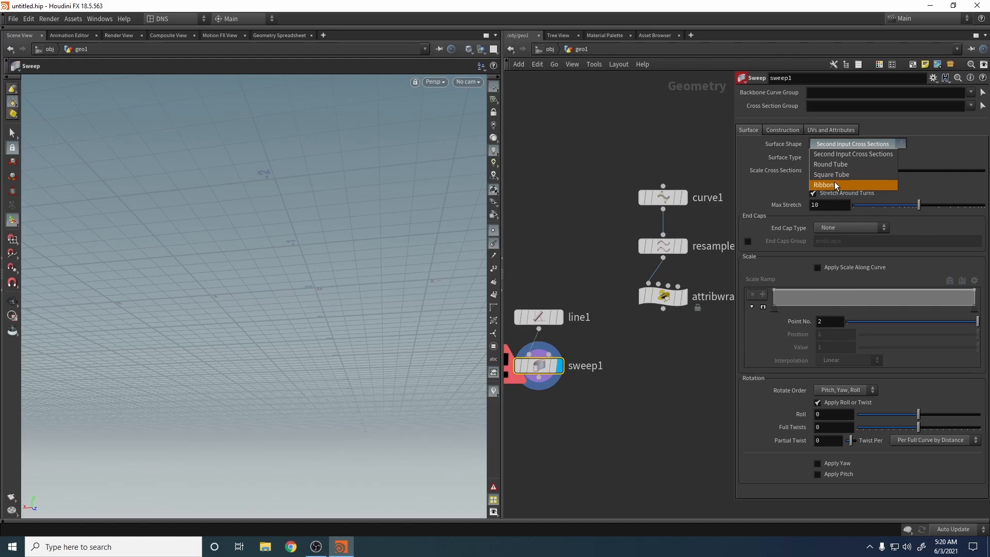
{"action": "left_click", "coordinate": [824, 185]}
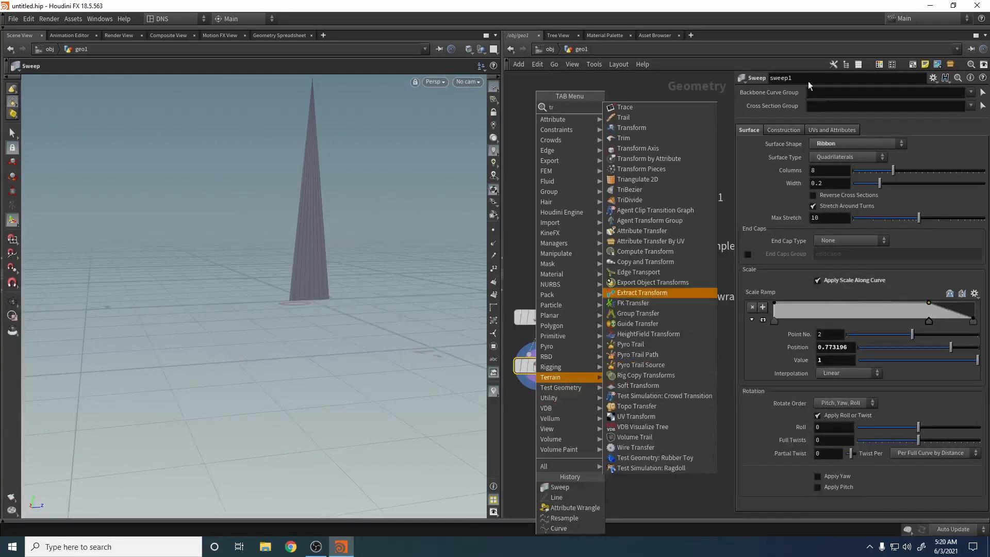
{"action": "left_click", "coordinate": [631, 127]}
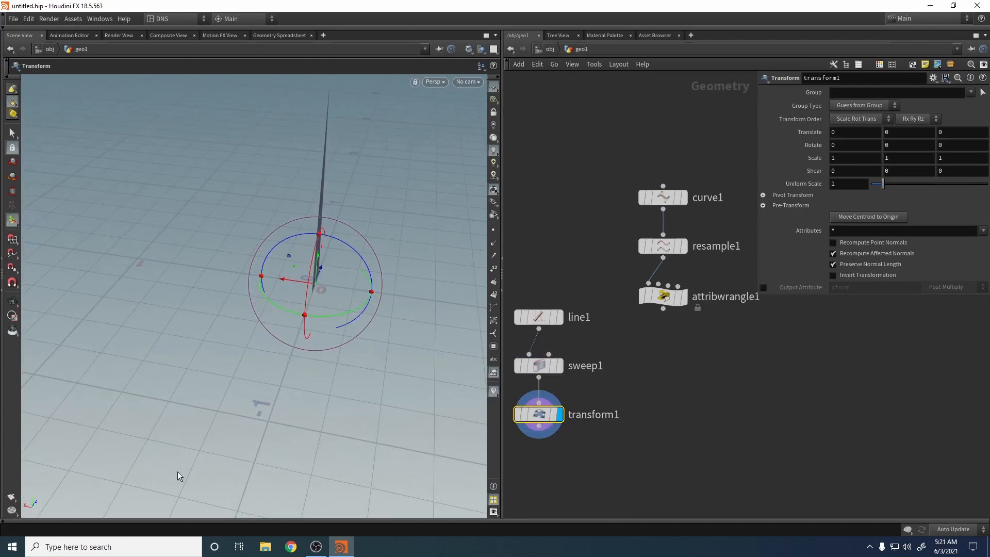
{"action": "mouse_move", "coordinate": [398, 328]}
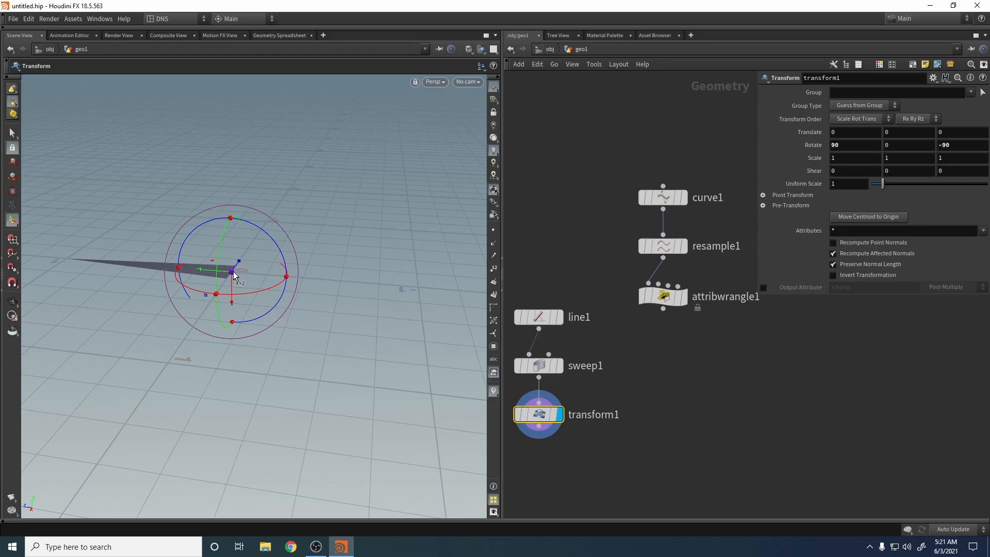
{"action": "mouse_move", "coordinate": [387, 337]}
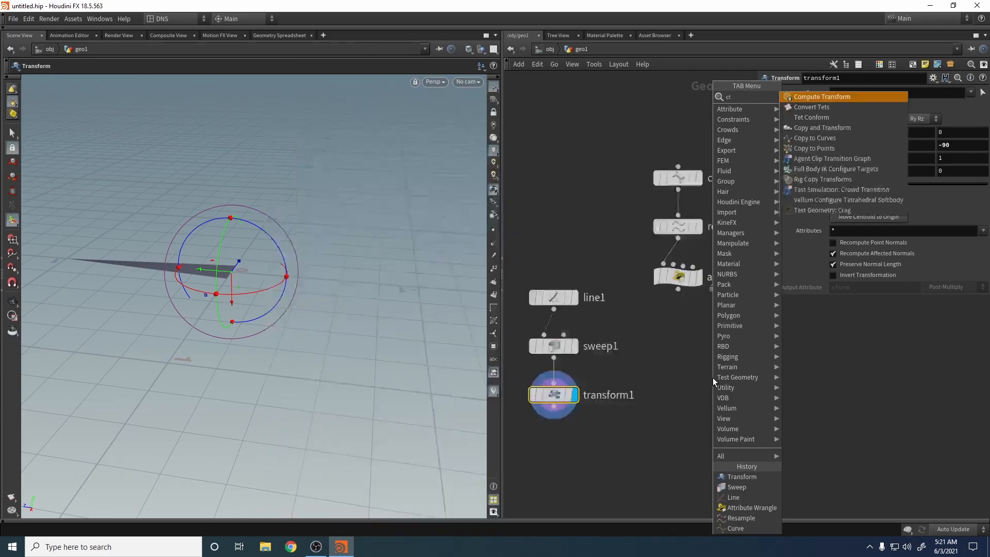
Step: Copy the spike onto the curve points with Uniform Scale 0.36 and wrangle Seed 0.568
{"action": "left_click", "coordinate": [814, 137]}
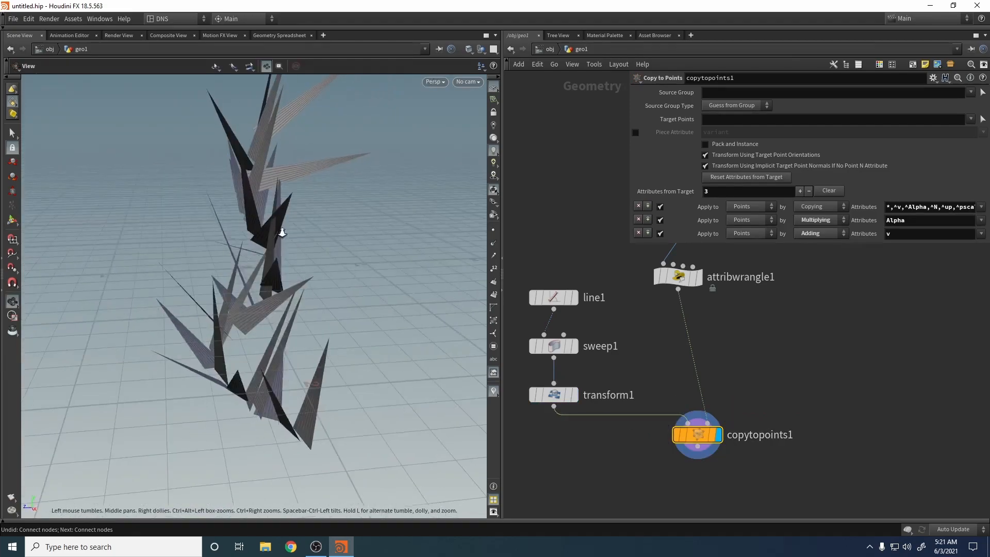
{"action": "left_click", "coordinate": [554, 395]}
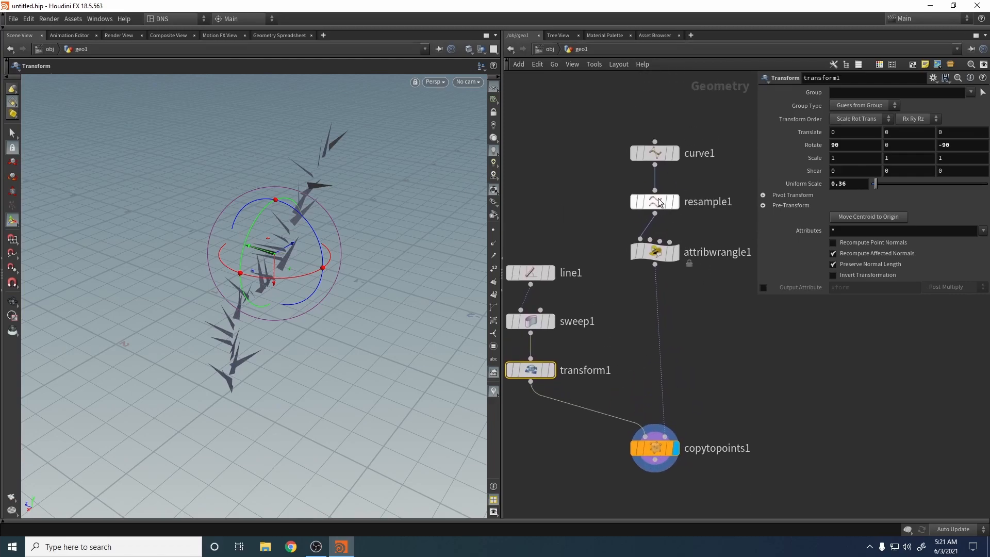
{"action": "left_click", "coordinate": [655, 201]}
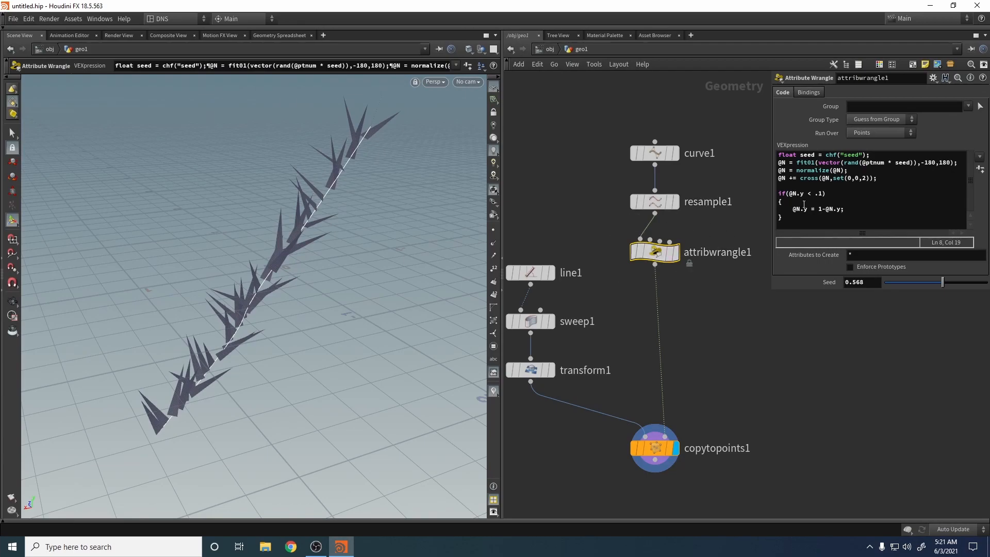
Step: Add @N *= set(1, chf("upmul"), 1); create the Upmul parameter and lower it to 0.9
{"action": "left_click", "coordinate": [804, 219]}
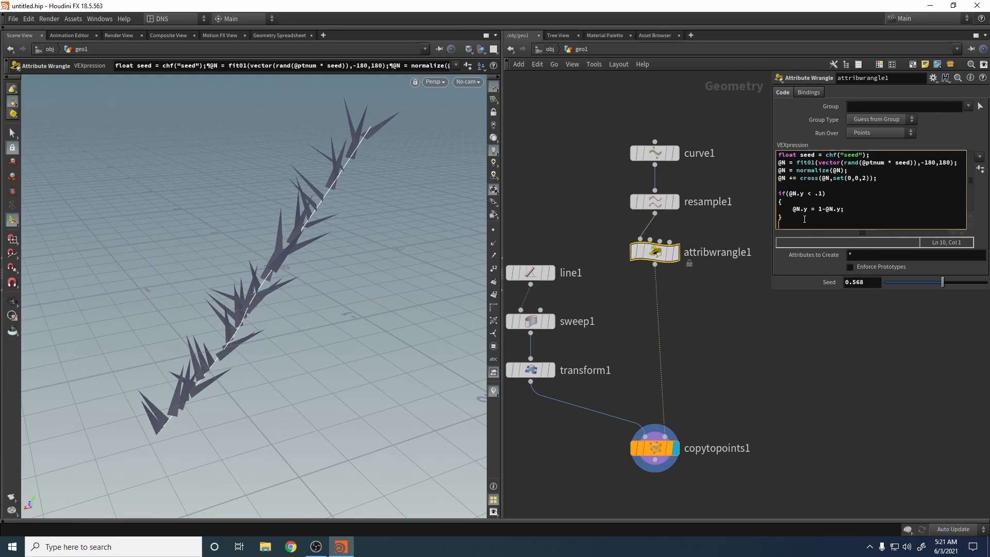
{"action": "type", "text": "@N"}
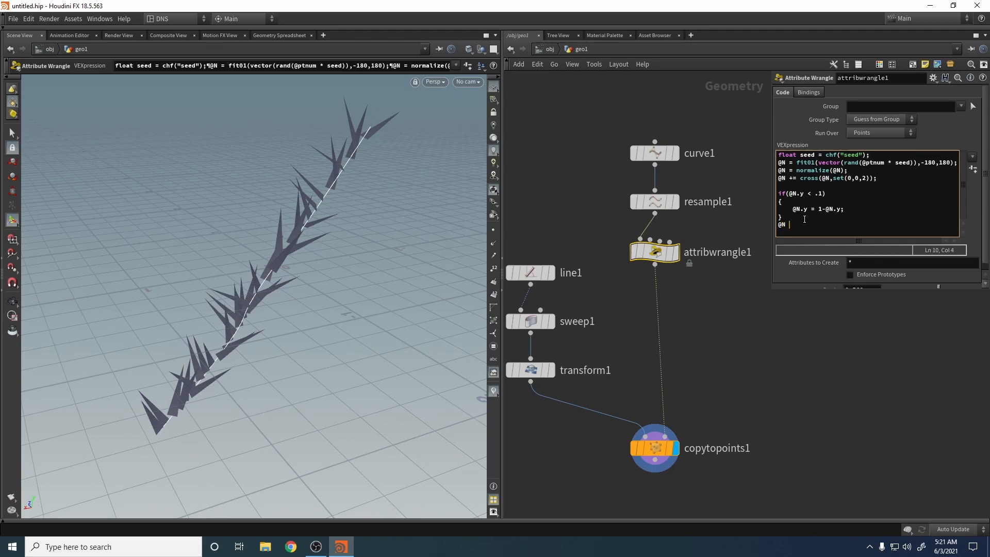
{"action": "type", "text": "*-"}
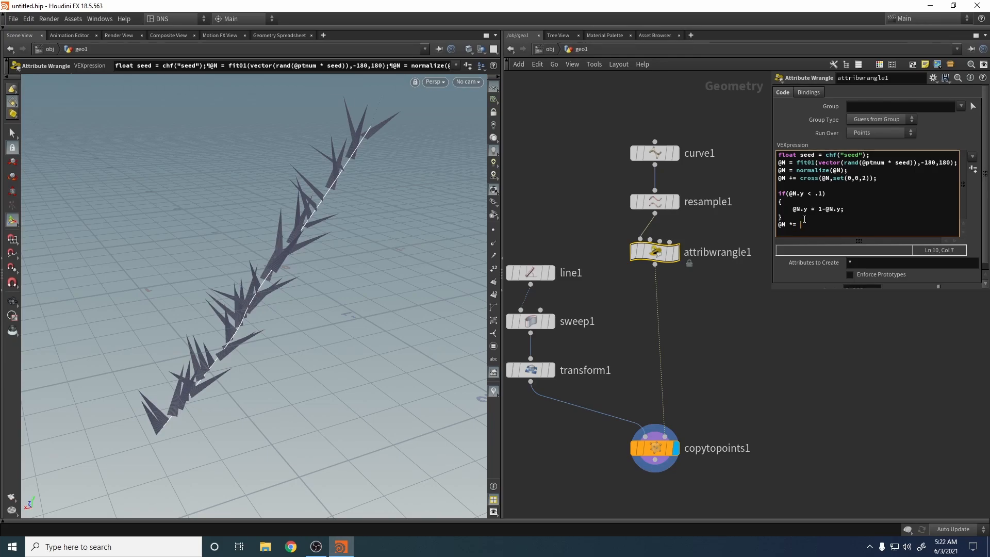
{"action": "type", "text": "set(0,);"}
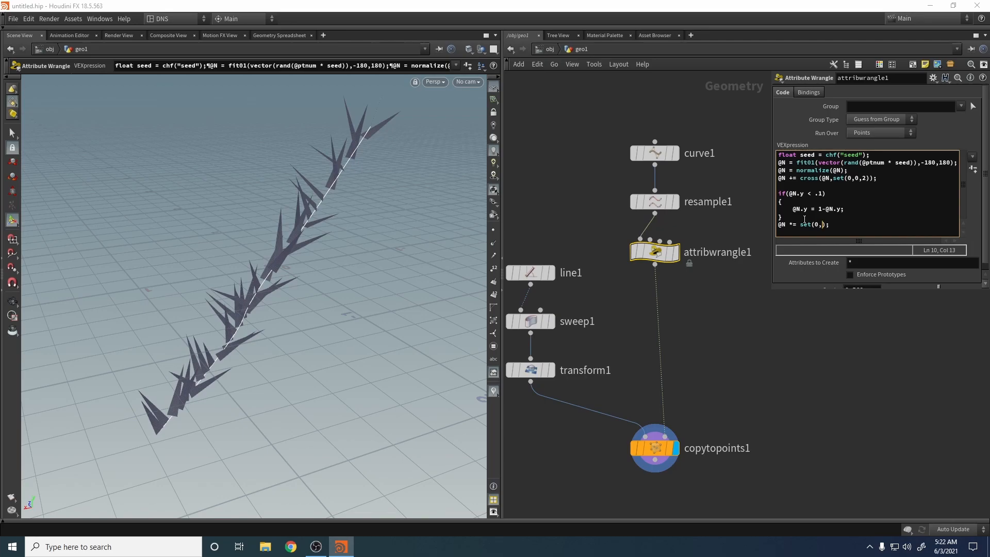
{"action": "type", "text": "chf()"}
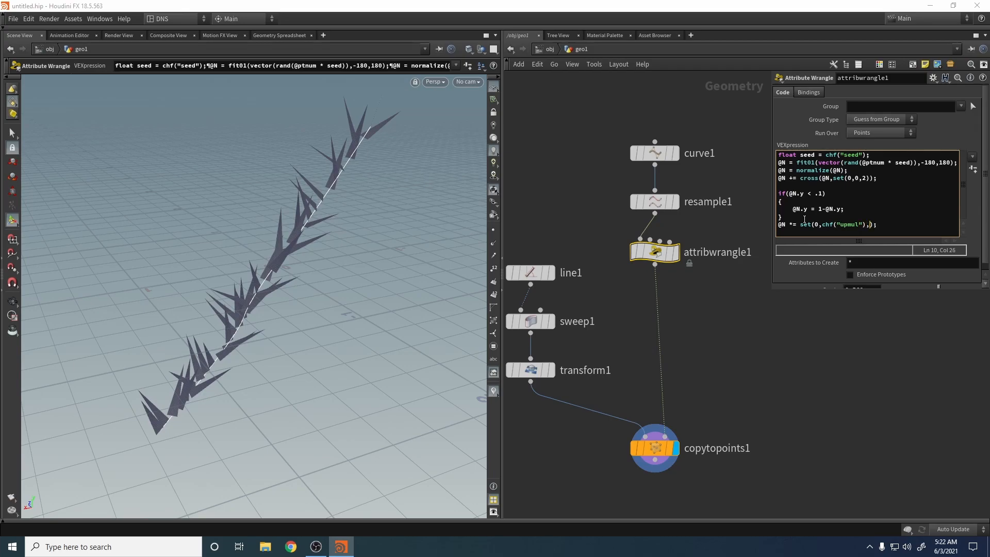
{"action": "type", "text": "0"}
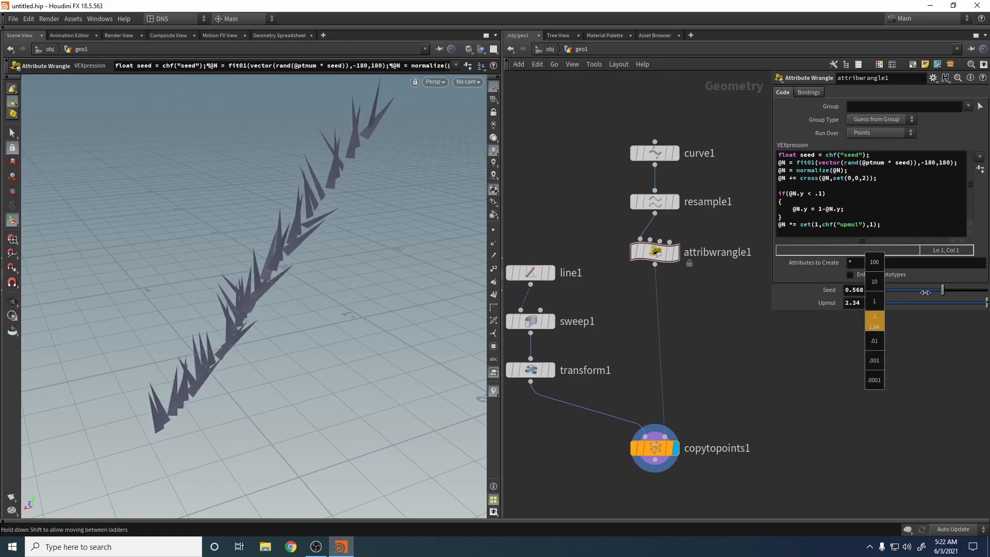
{"action": "left_click", "coordinate": [873, 326]}
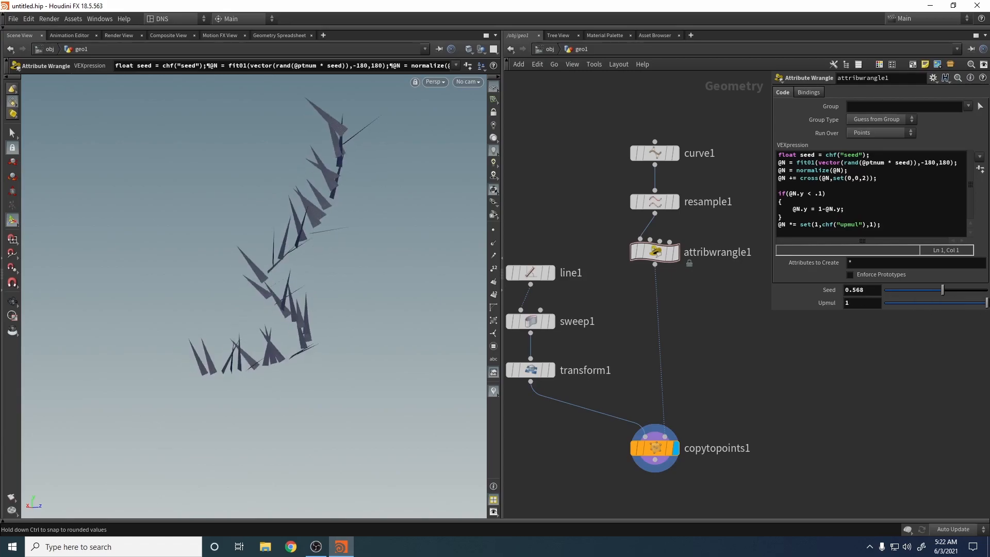
{"action": "left_click", "coordinate": [863, 302]}
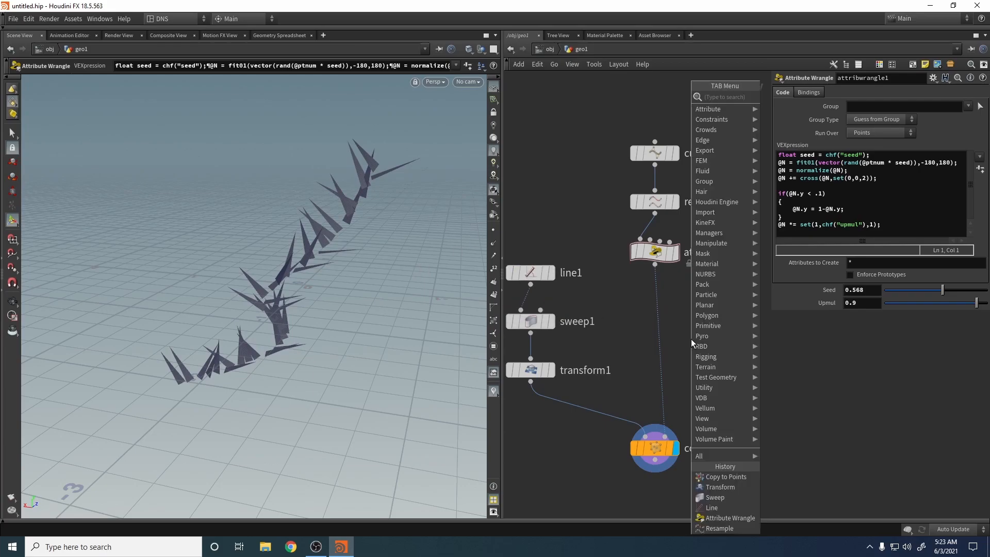
Step: Insert a PolyFrame before the resample writing curve tangents into N
{"action": "type", "text": "fra"}
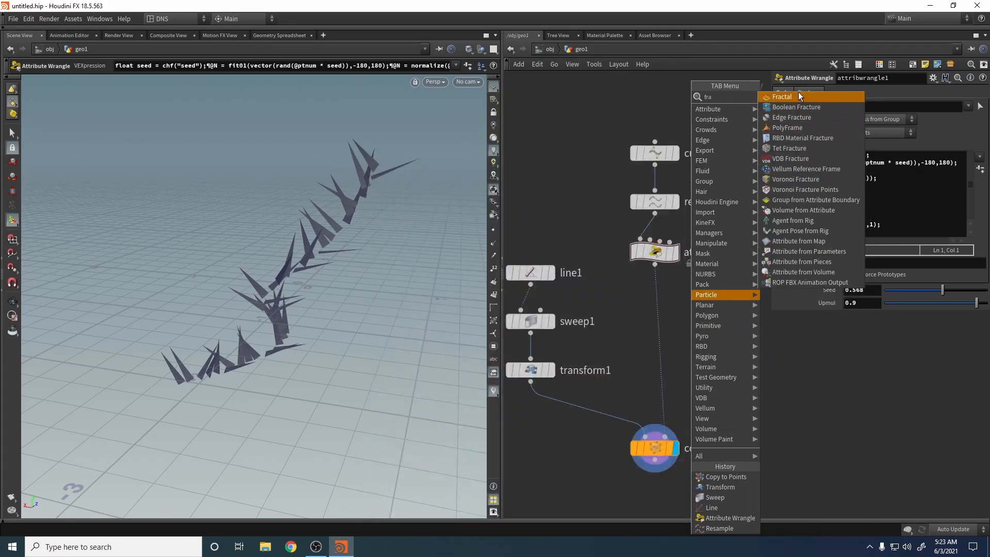
{"action": "left_click", "coordinate": [787, 128]}
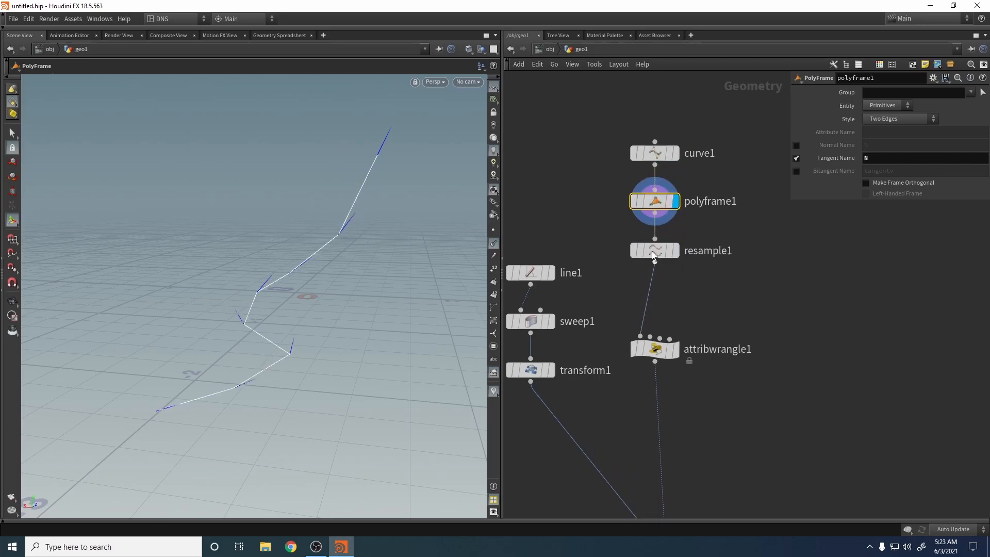
{"action": "key", "text": "ctrl+z"}
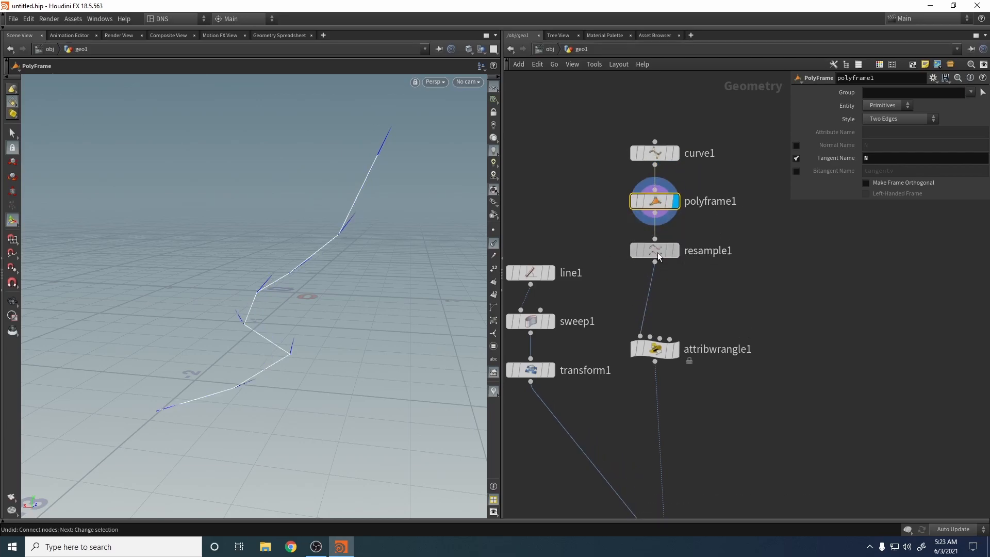
{"action": "left_click", "coordinate": [653, 249]}
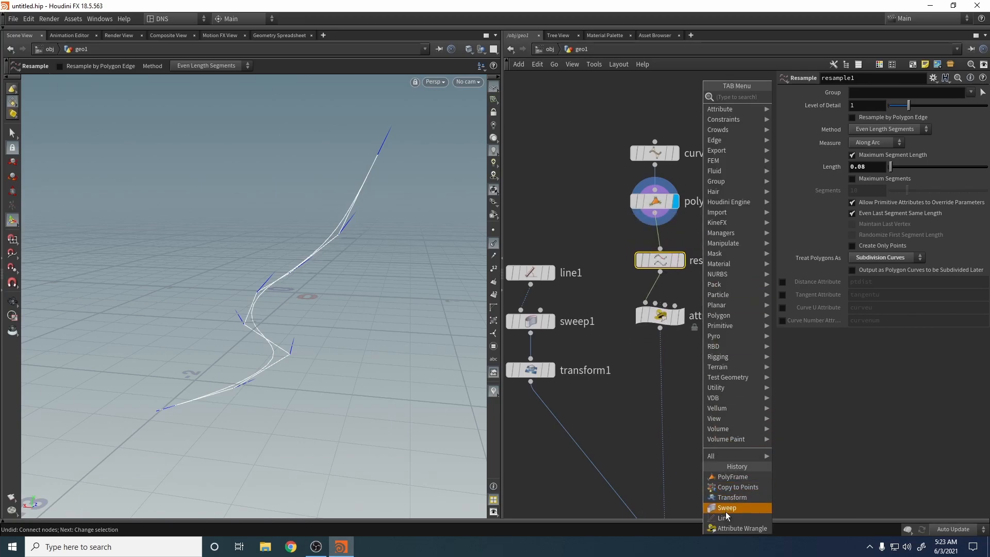
Step: Add a new empty Attribute Wrangle feeding the original normal-randomizing wrangle
{"action": "left_click", "coordinate": [721, 518]}
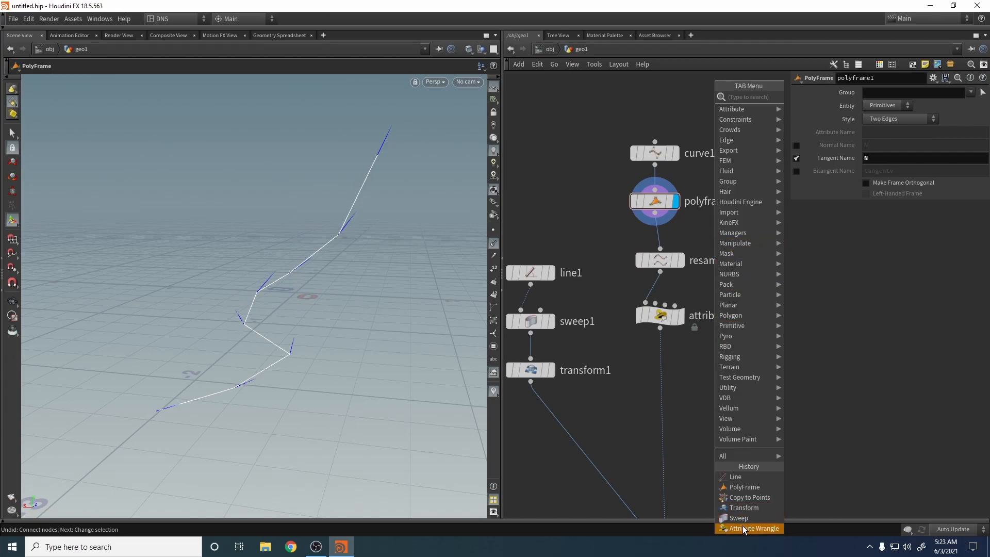
{"action": "left_click", "coordinate": [738, 518]}
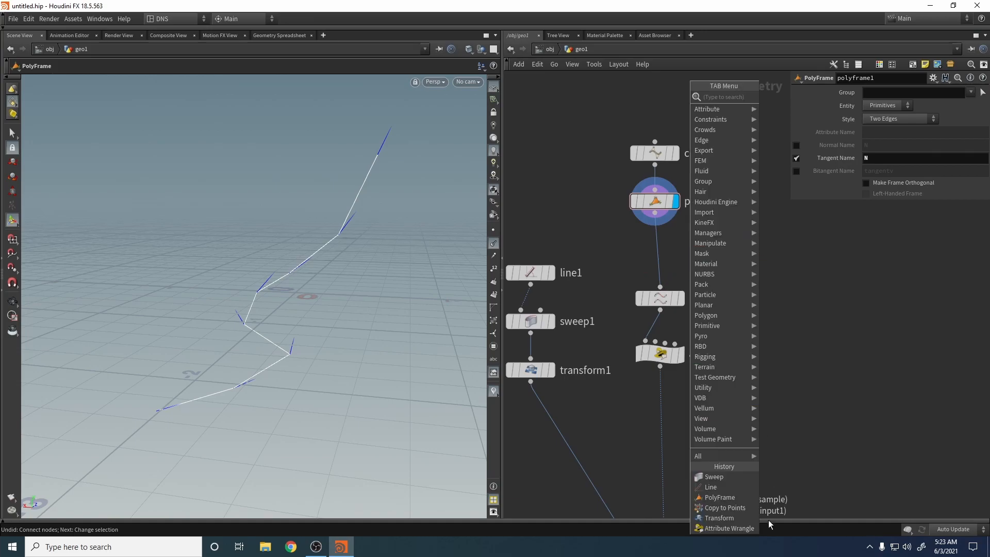
{"action": "left_click", "coordinate": [728, 528]}
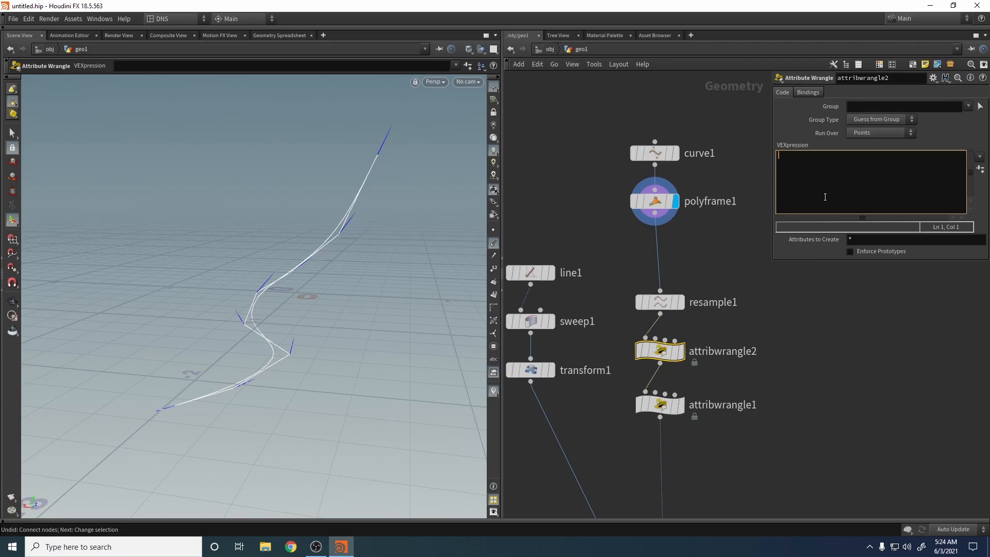
Step: Enter f@tang = @N; in attribwrangle2 and apply it
{"action": "type", "text": "@"}
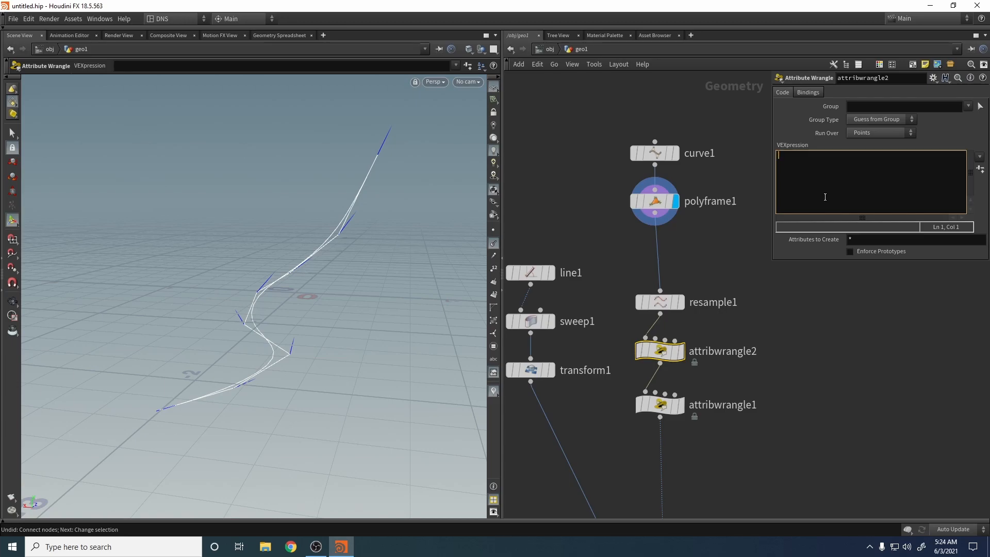
{"action": "mouse_move", "coordinate": [825, 200]}
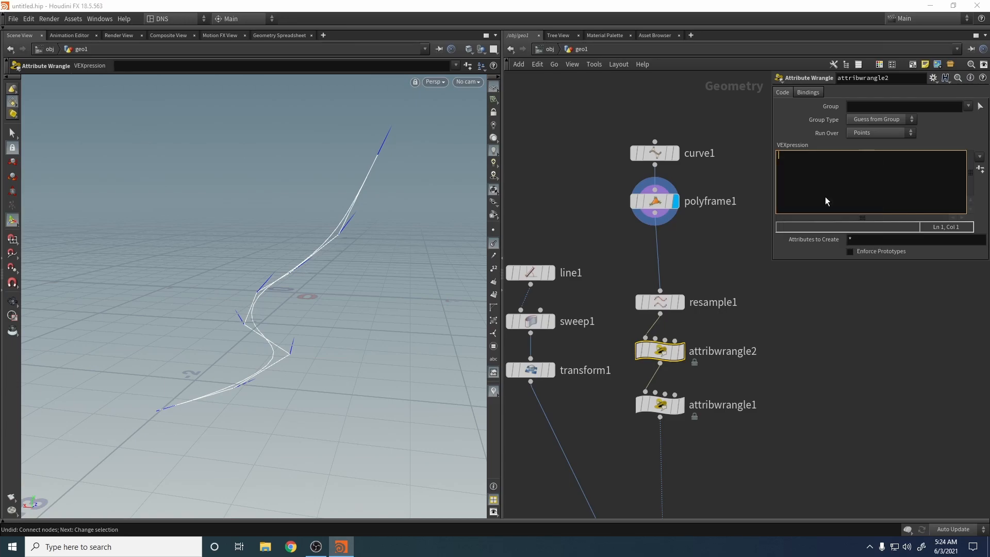
{"action": "type", "text": "fe"}
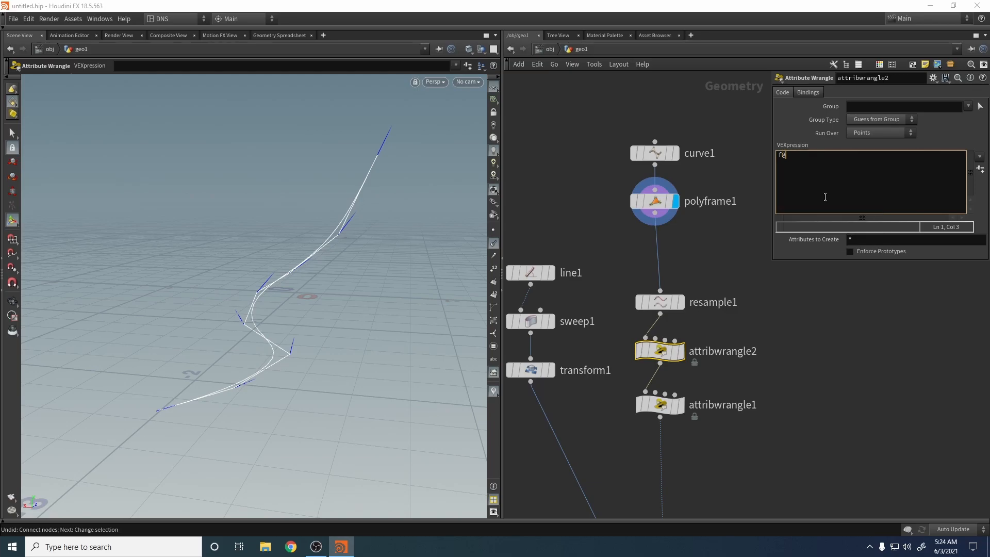
{"action": "type", "text": "tang"}
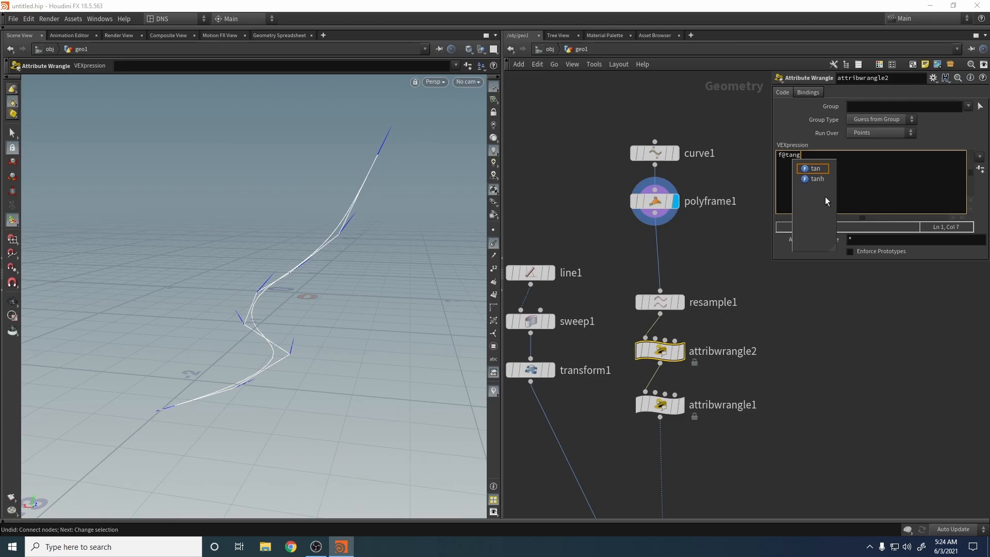
{"action": "type", "text": "="}
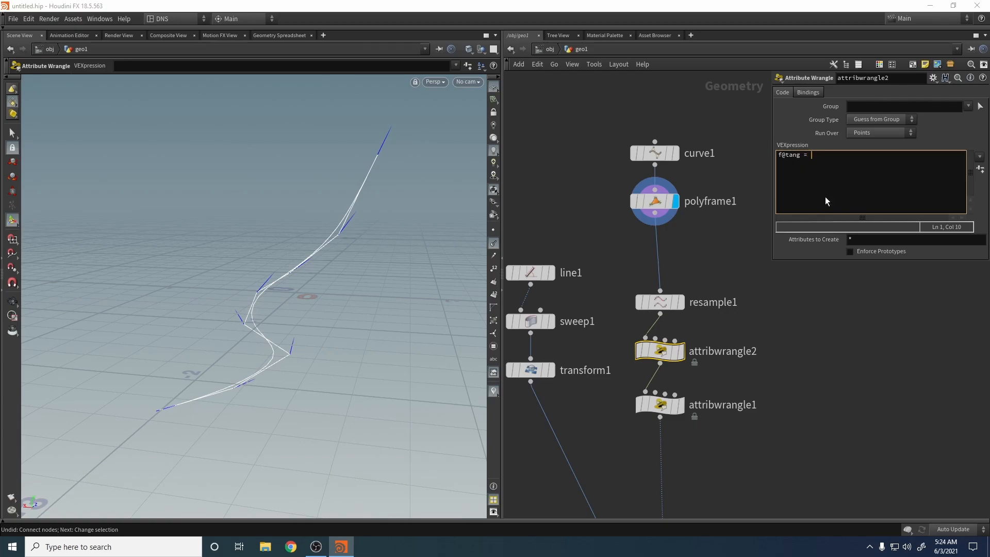
{"action": "type", "text": "@N"}
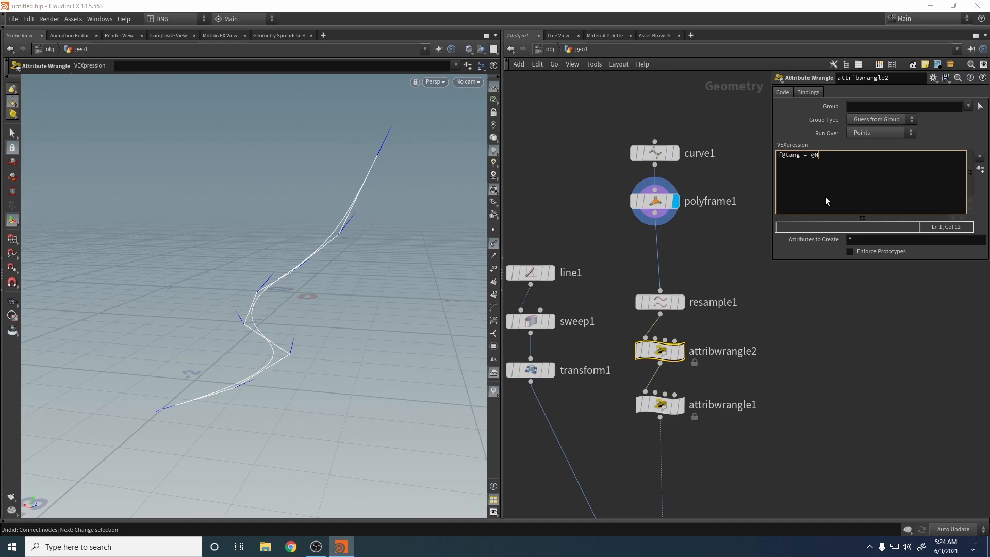
{"action": "type", "text": ";"}
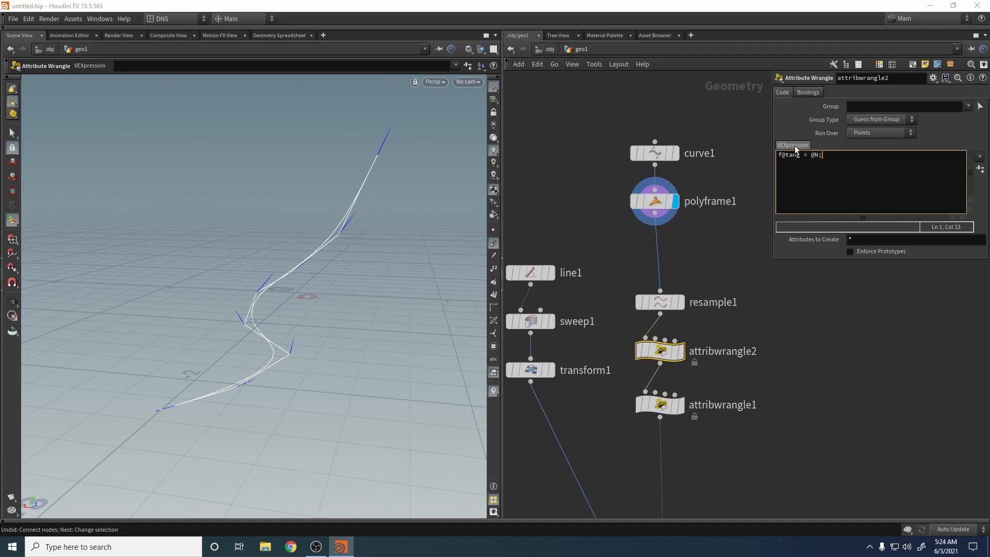
{"action": "key", "text": "BackSpace"}
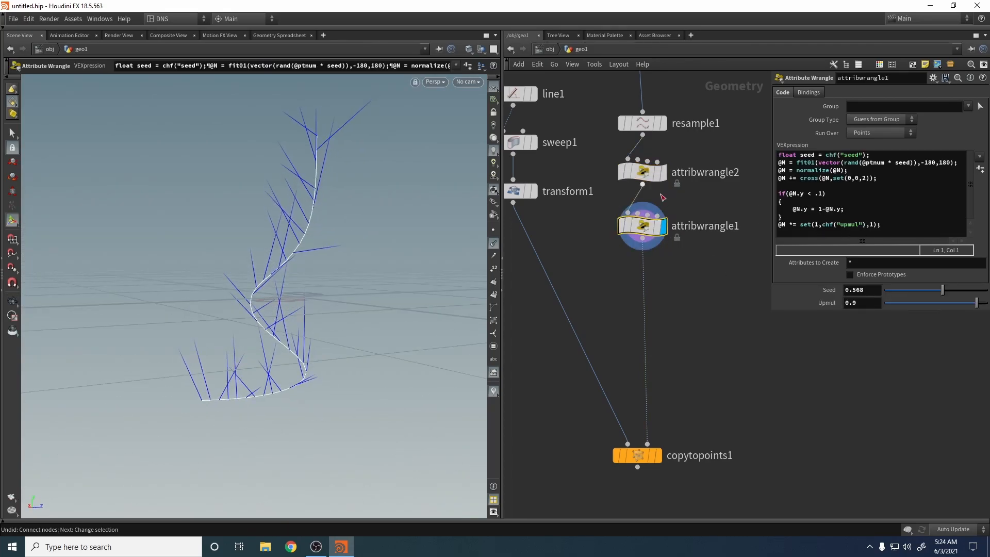
{"action": "left_click", "coordinate": [641, 172]}
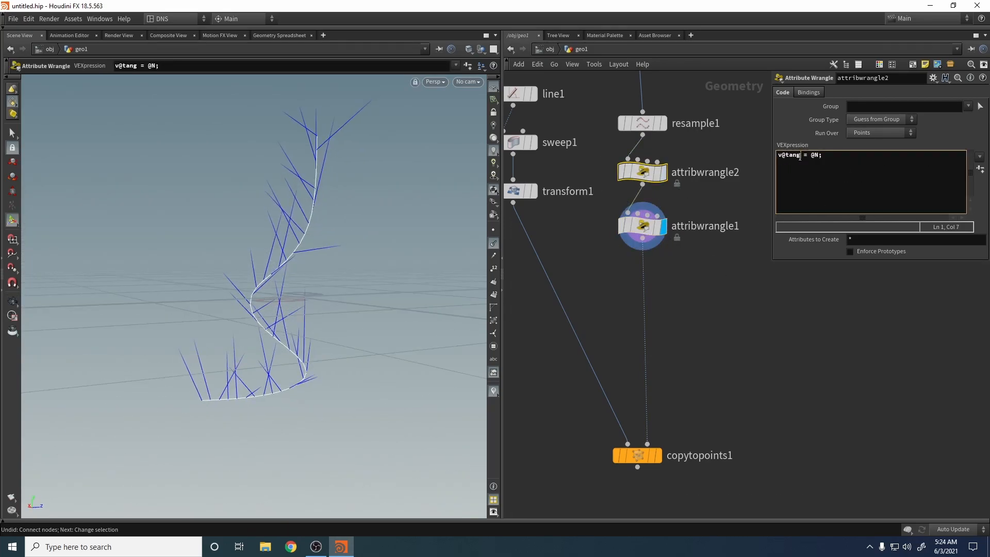
{"action": "double_click", "coordinate": [788, 154]}
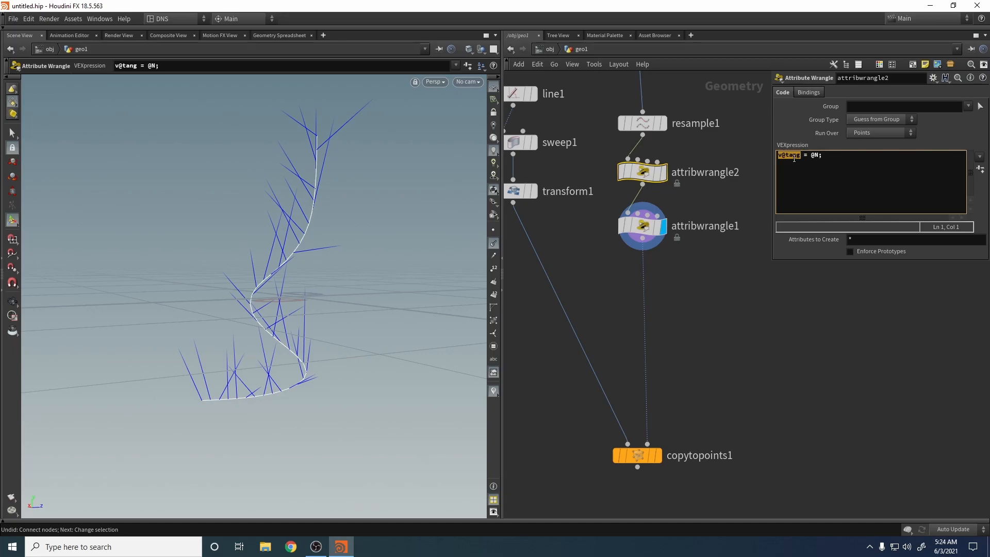
{"action": "left_click", "coordinate": [642, 226]}
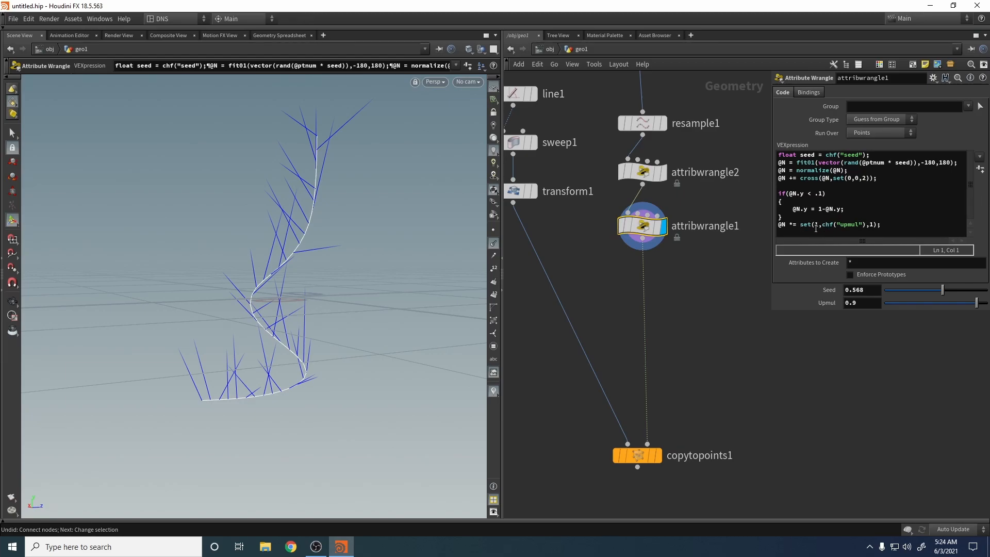
{"action": "left_click", "coordinate": [880, 224]}
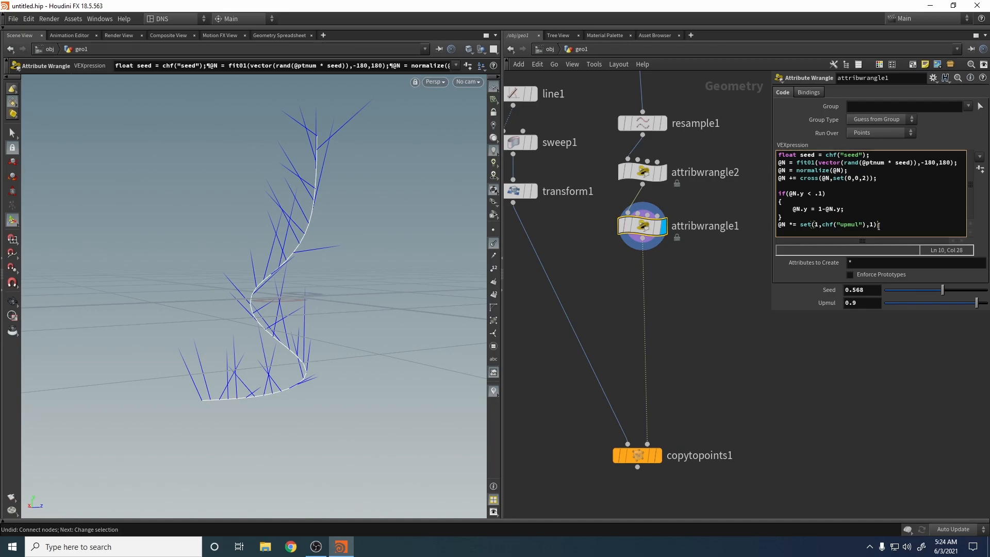
{"action": "type", "text": "v@te"}
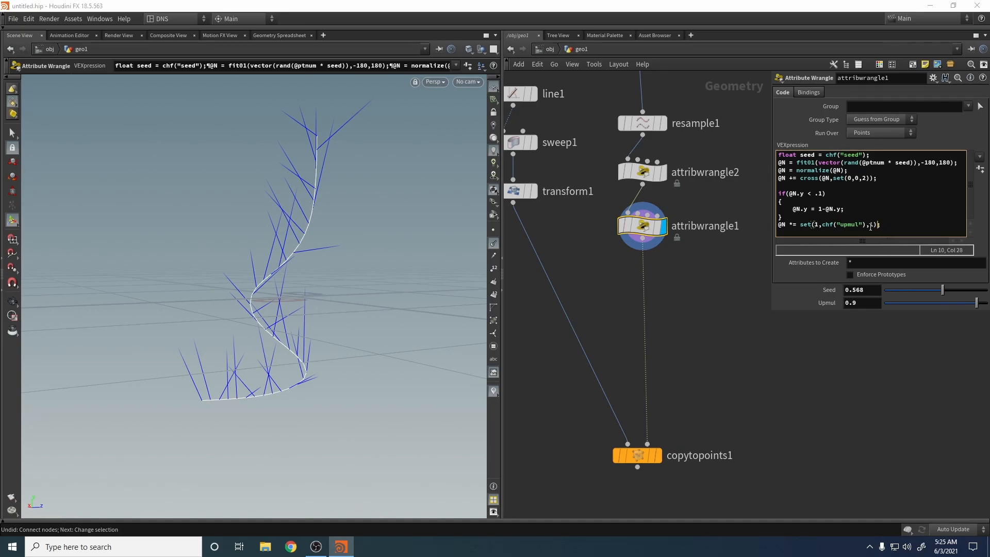
{"action": "left_click", "coordinate": [829, 223]}
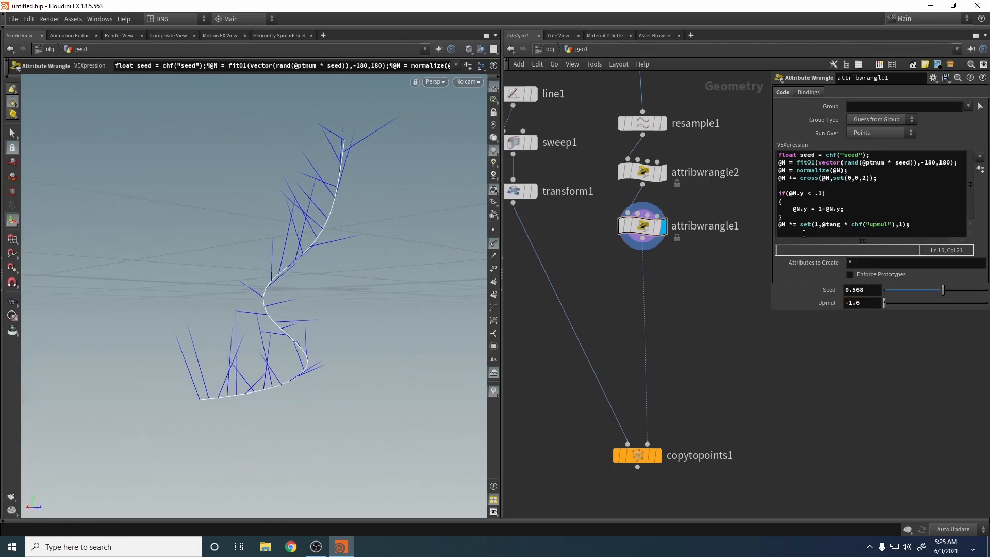
Step: Comment out that tang line and display copytopoints1's copied spikes as the output
{"action": "left_click", "coordinate": [780, 230]}
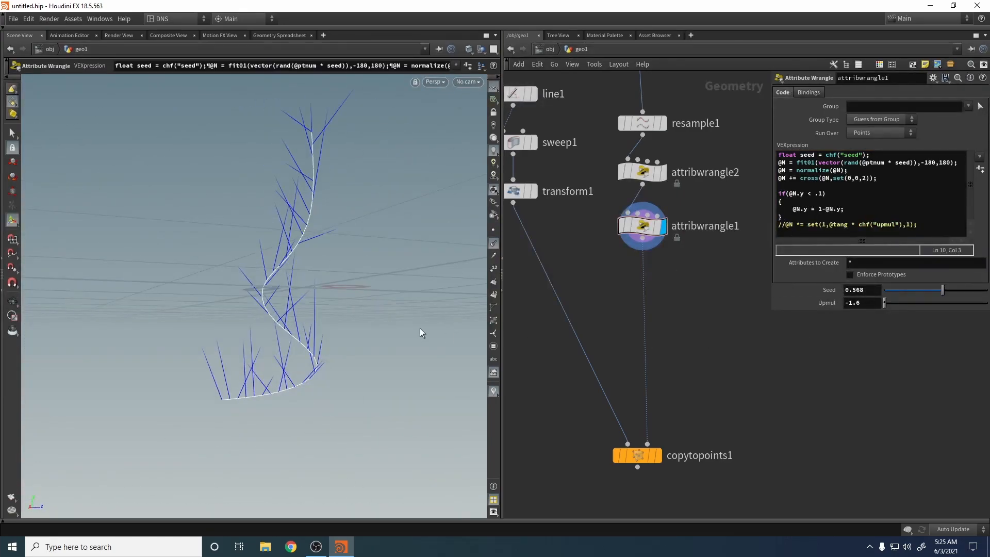
{"action": "left_click", "coordinate": [636, 455]}
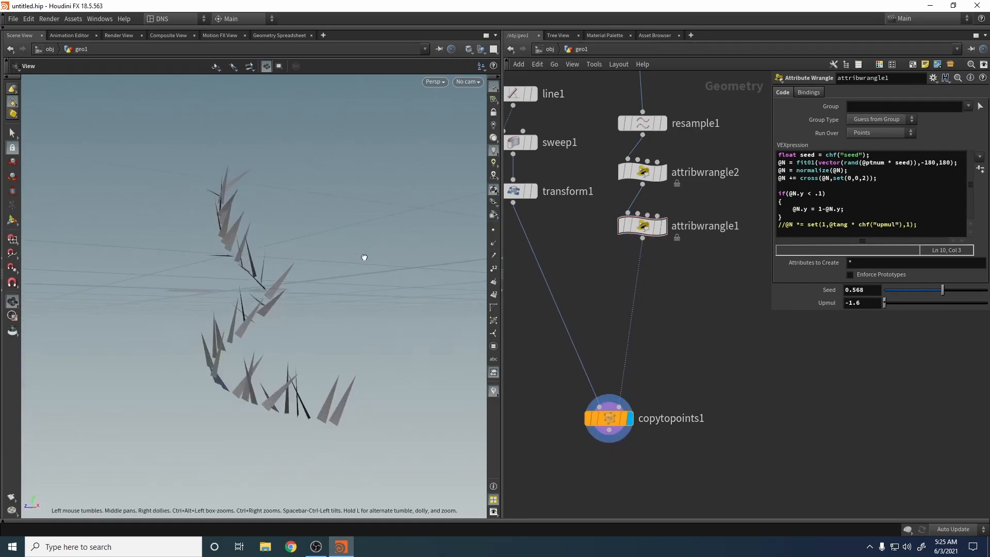
Step: Add sweep2 for the stem, merge it with copytopoints1, and reach the Surface Shape options
{"action": "left_click", "coordinate": [643, 226]}
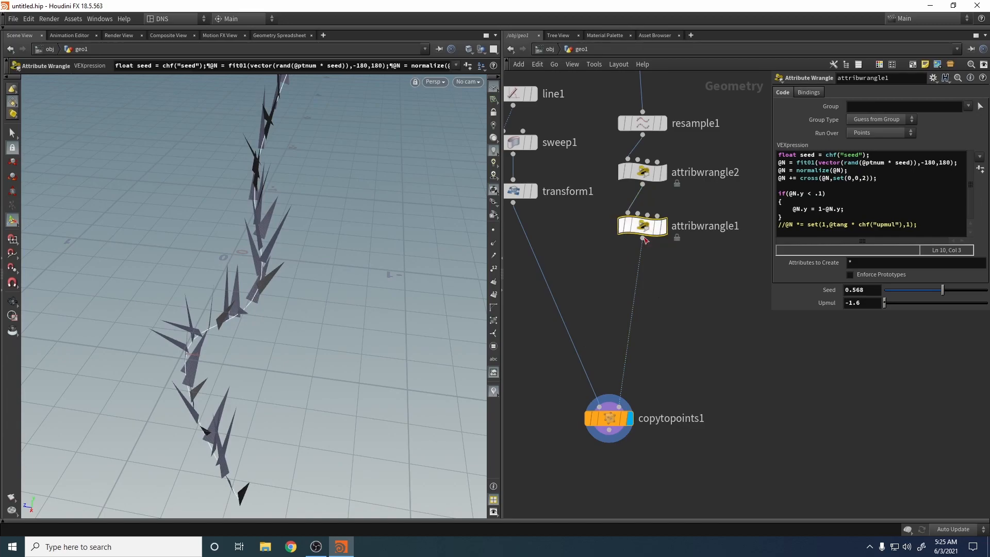
{"action": "left_click", "coordinate": [608, 417]}
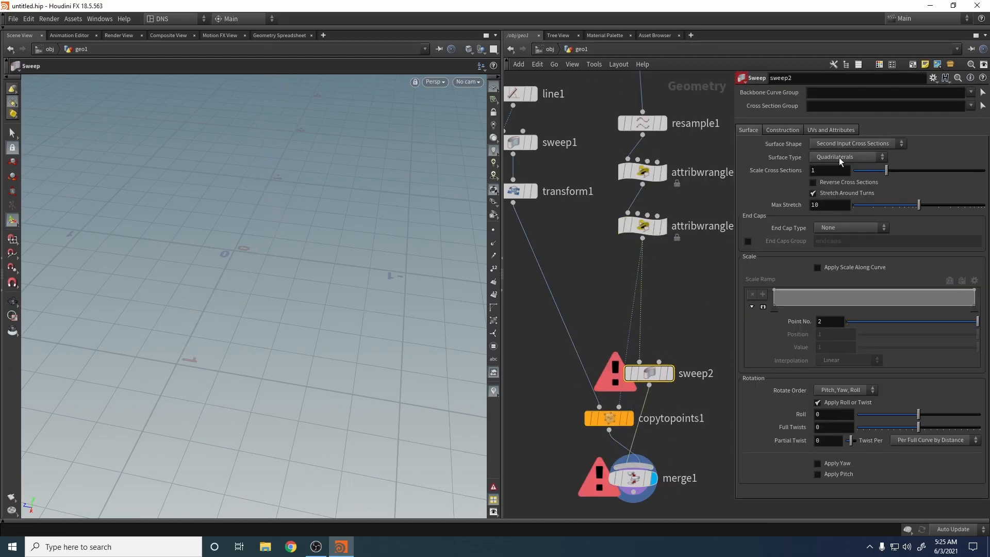
{"action": "left_click", "coordinate": [857, 143]}
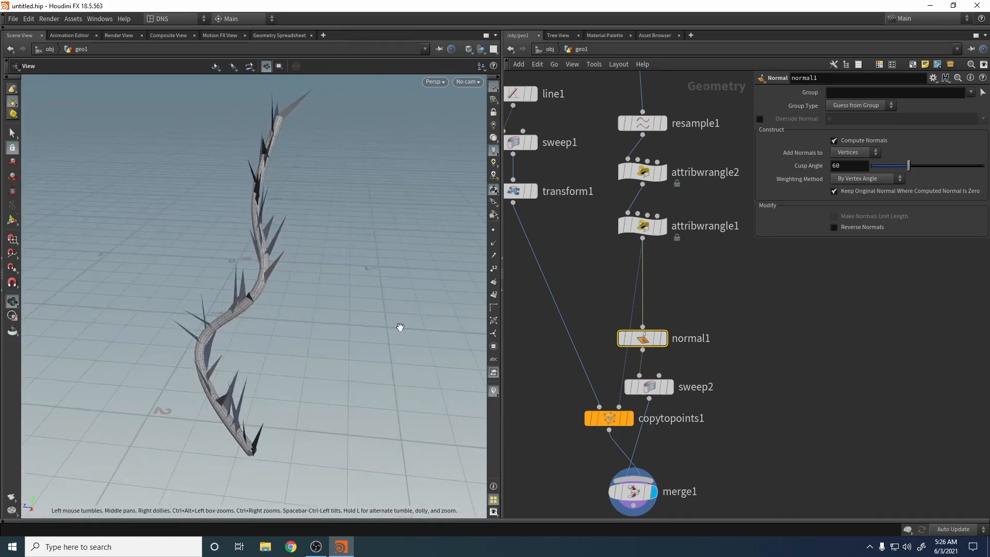
Step: Enable Apply Scale Along Curve on sweep2 with a ramp falling off at both ends
{"action": "left_click", "coordinate": [648, 387]}
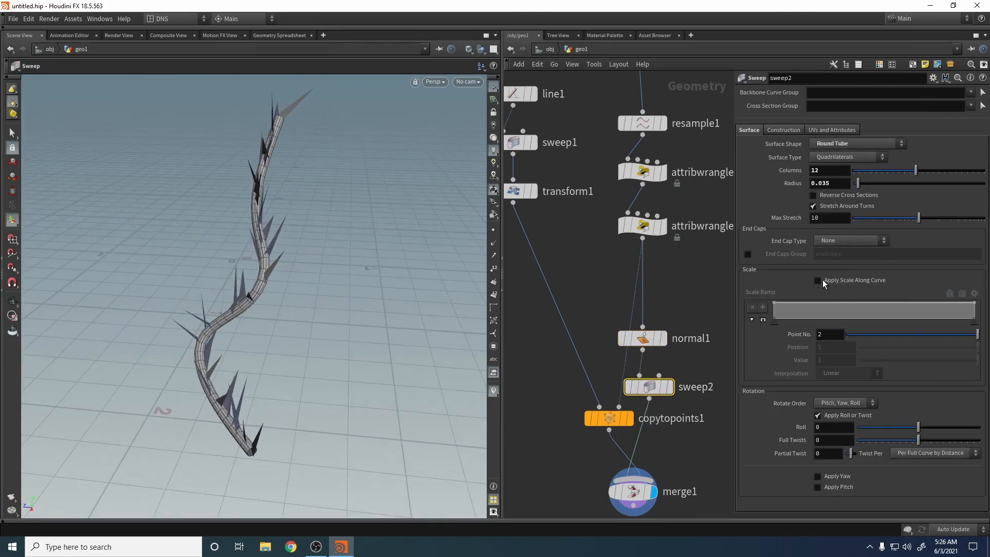
{"action": "left_click", "coordinate": [817, 279]}
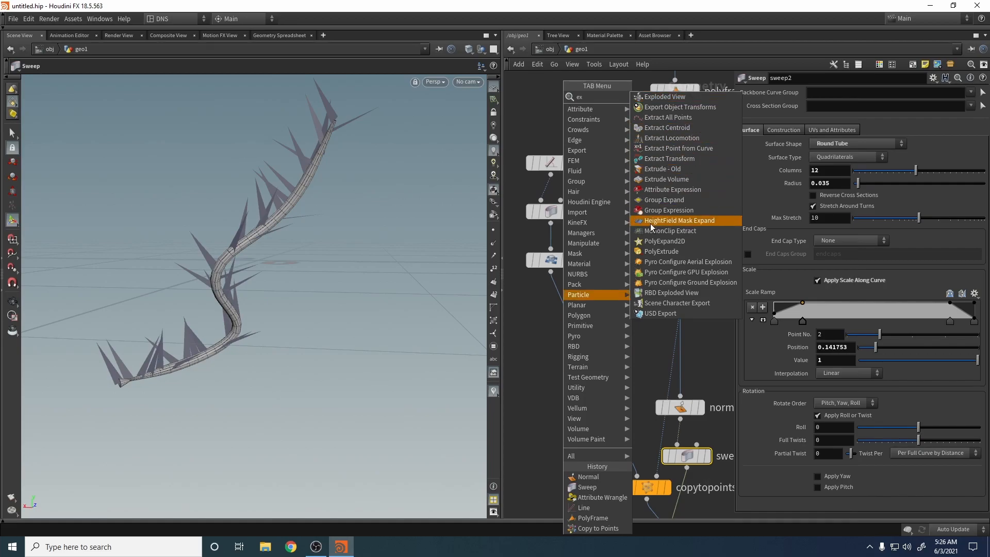
{"action": "left_click", "coordinate": [662, 252]}
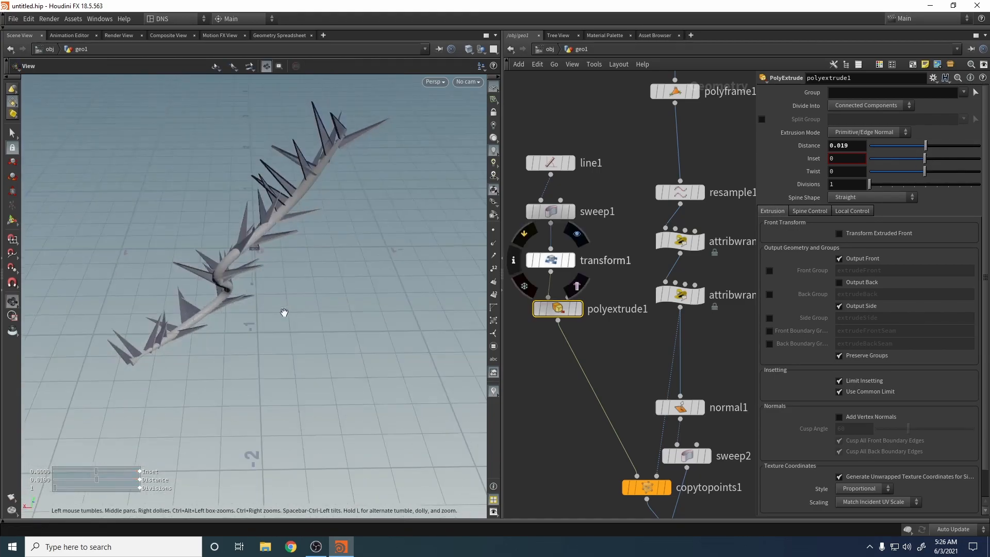
Step: Give the PolyExtrude Distance 0.019 with Output Back on, then set attribwrangle1's Upmul to 0.171
{"action": "left_click", "coordinate": [840, 281]}
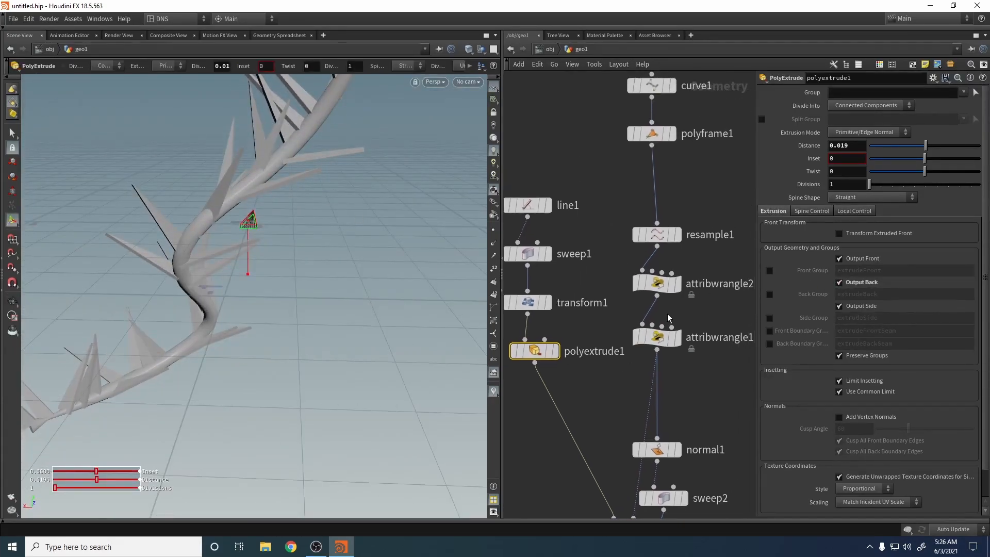
{"action": "left_click", "coordinate": [656, 288]}
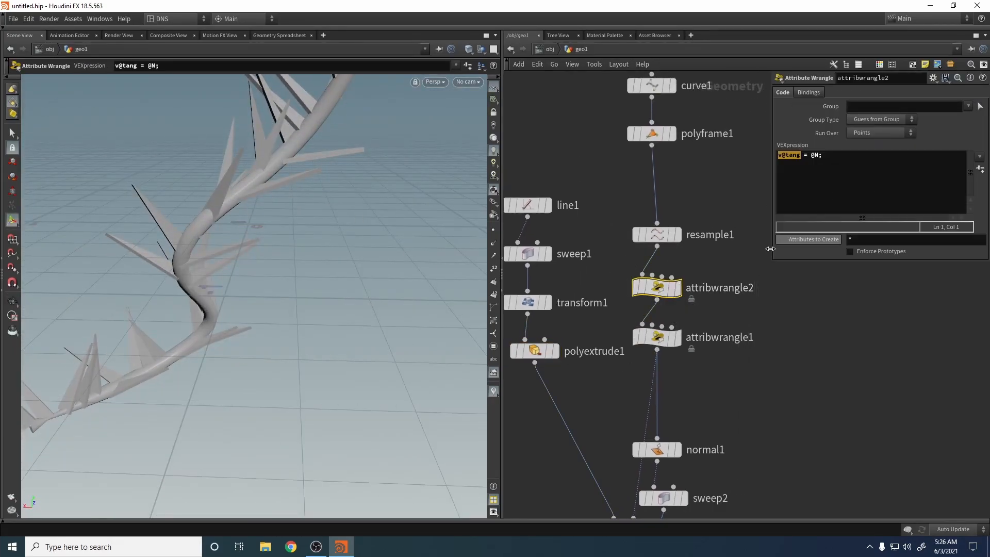
{"action": "left_click", "coordinate": [657, 336]}
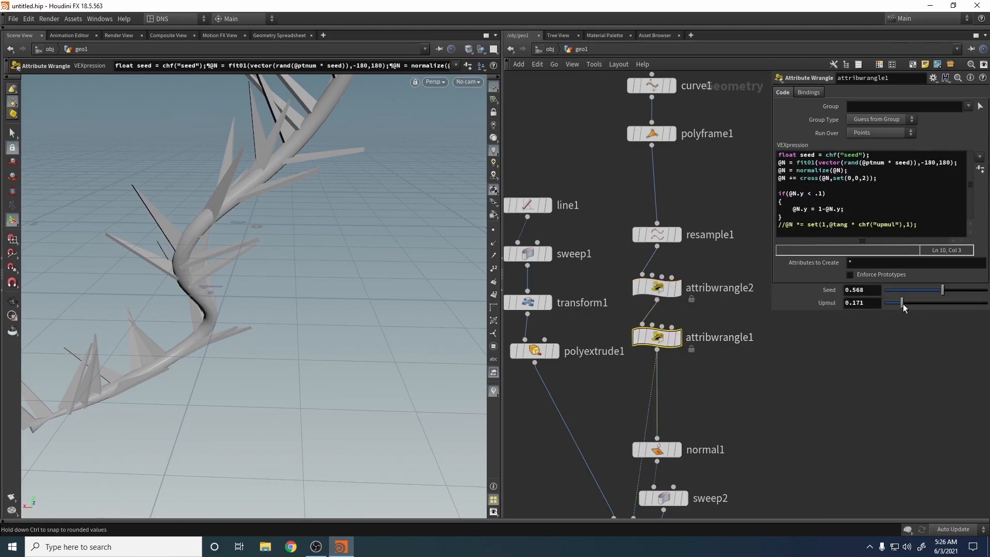